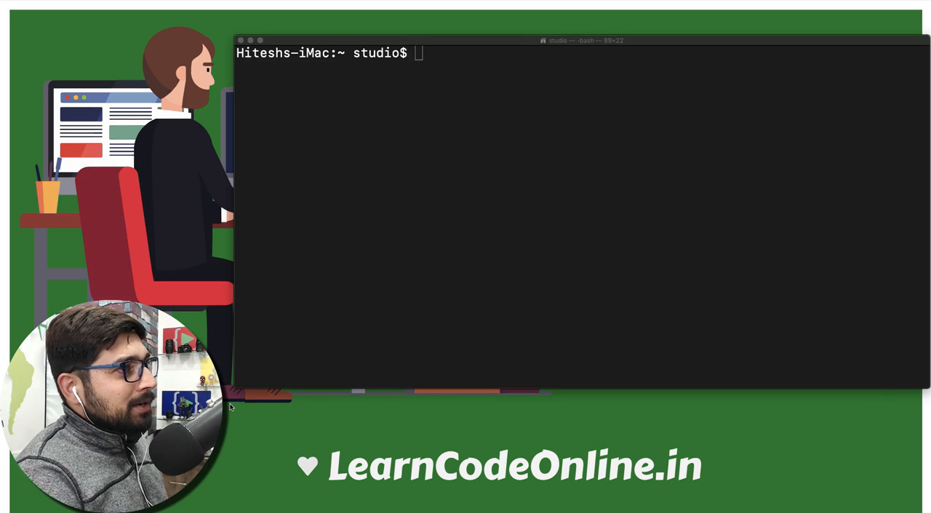
- Launch mongo, run use students, and list studentData with db.studentData.find()
{"action": "type", "text": "mo"}
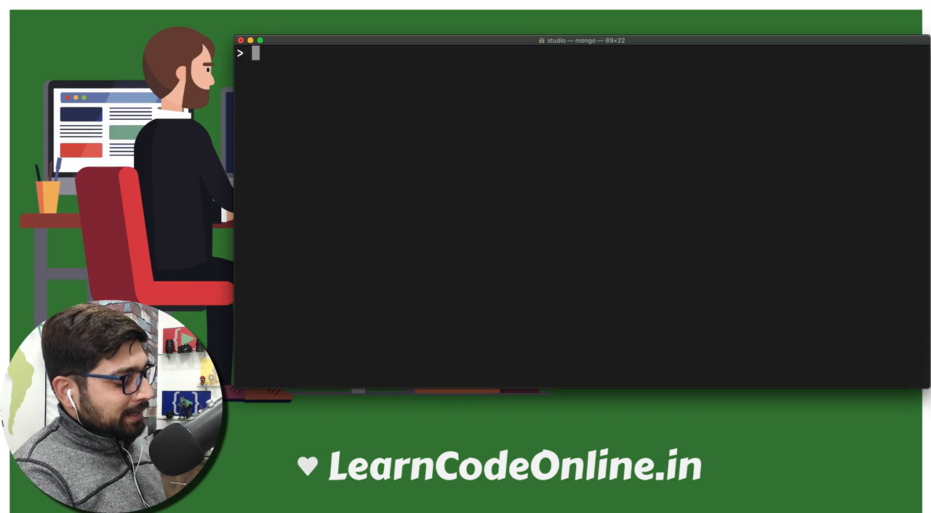
{"action": "type", "text": "use students"}
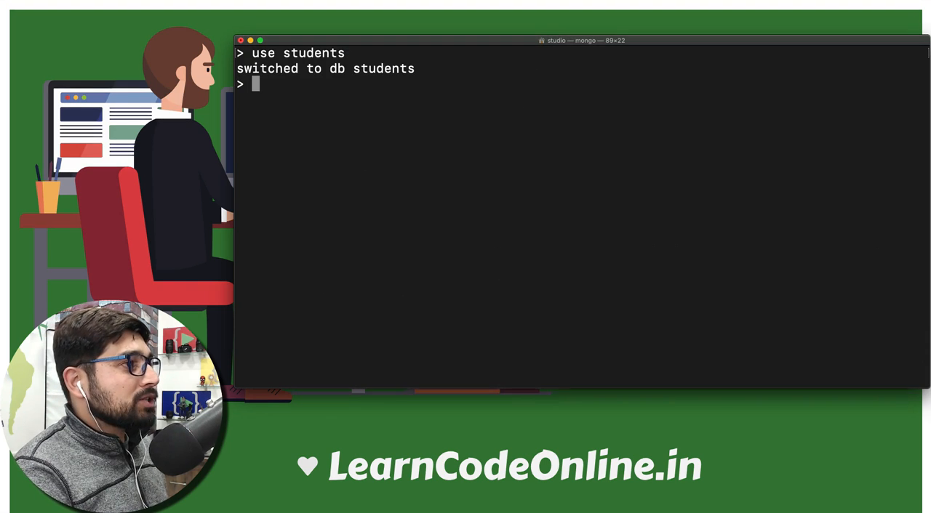
{"action": "type", "text": "db."}
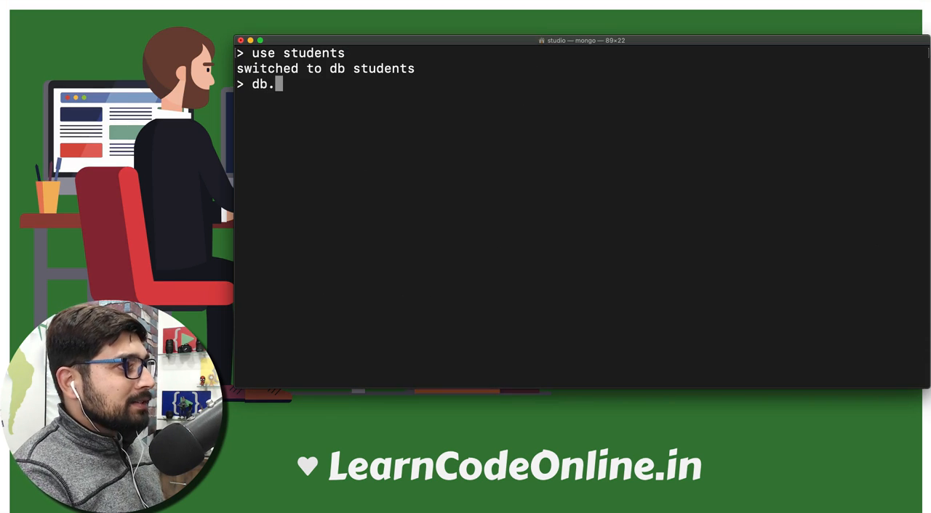
{"action": "type", "text": "studentDat"}
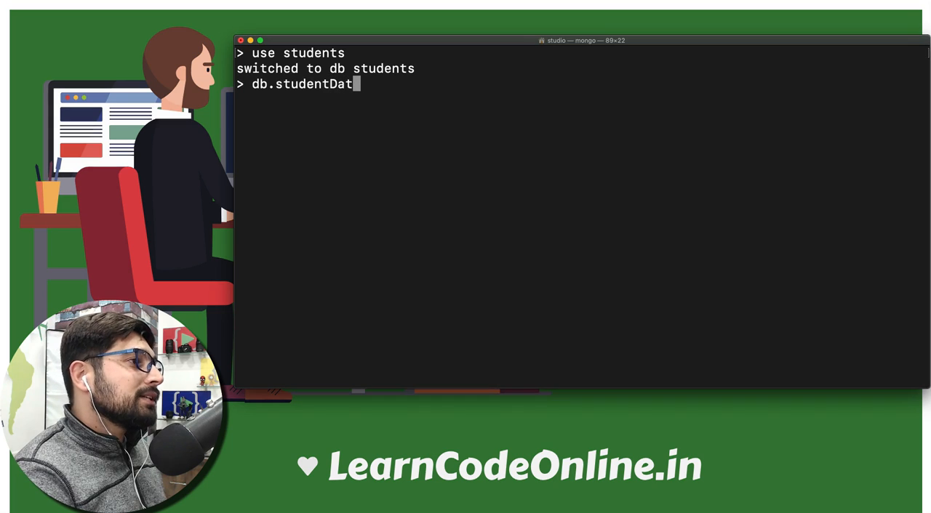
{"action": "type", "text": "a.find("}
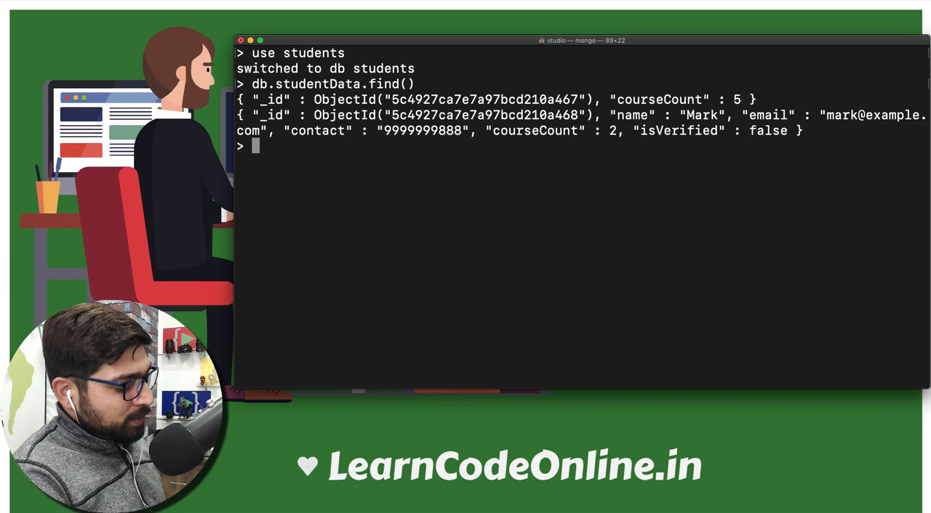
- Remove both documents with db.studentData.deleteMany({}), then confirm with db.studentData.find()
{"action": "type", "text": "db."}
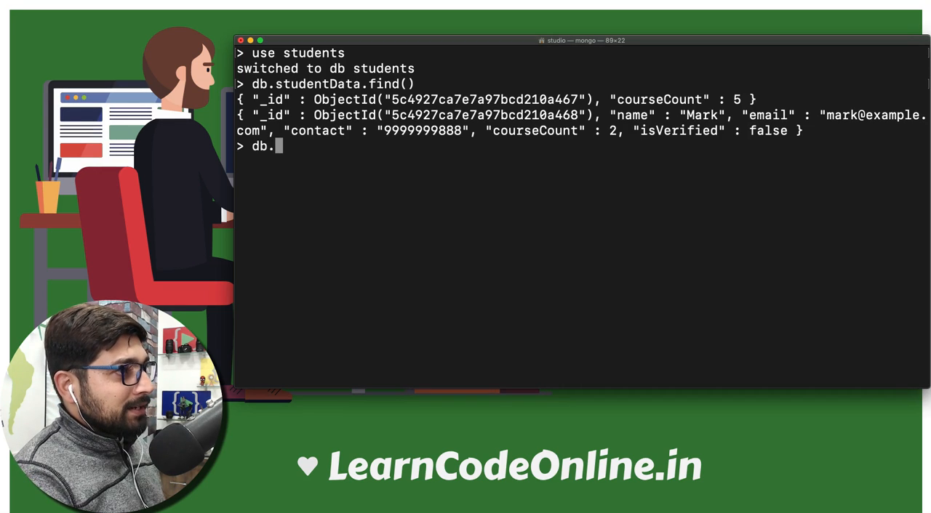
{"action": "type", "text": "stu"}
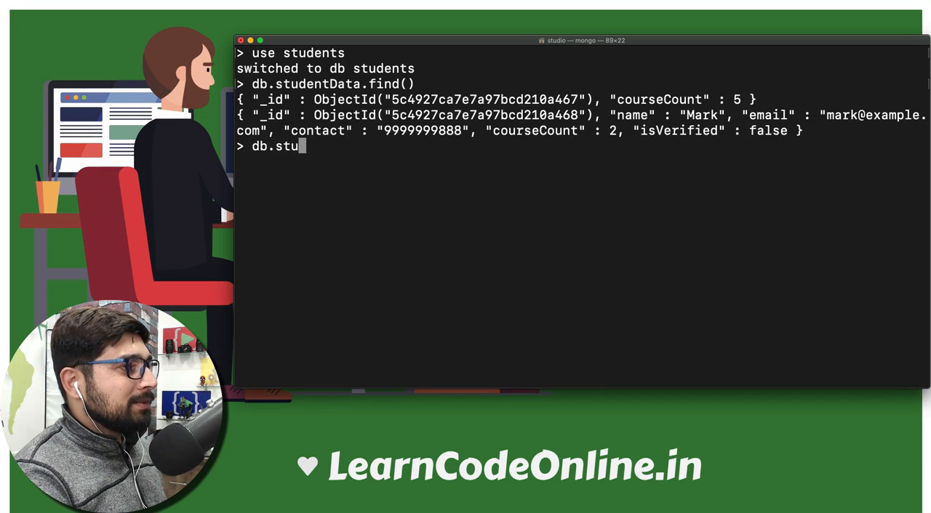
{"action": "type", "text": "dent"}
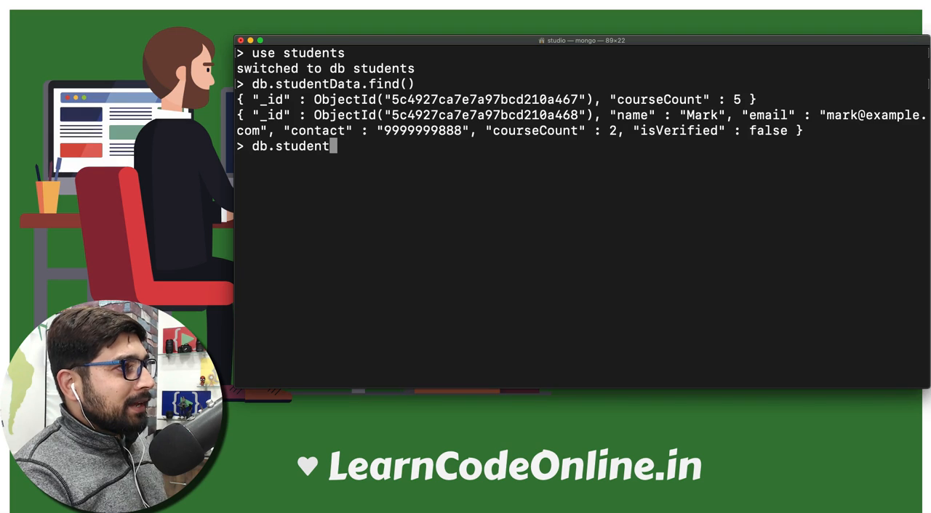
{"action": "type", "text": "Data"}
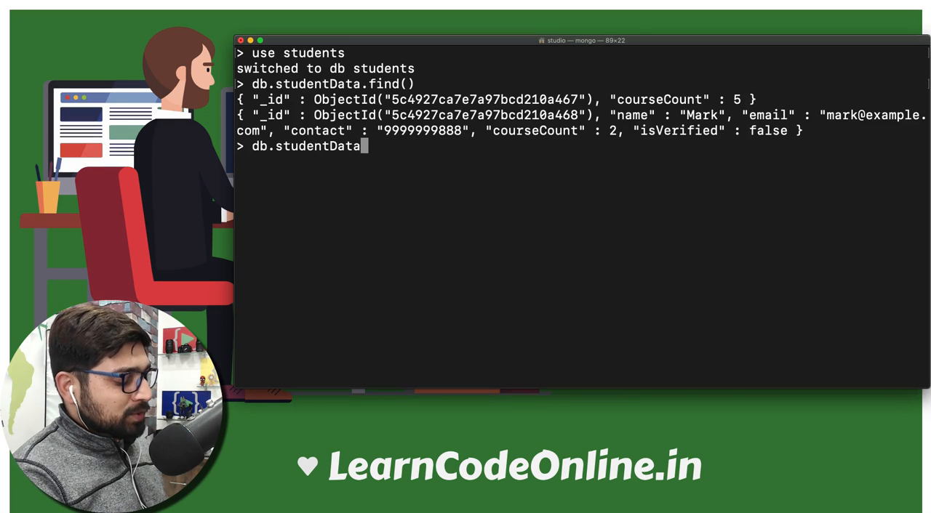
{"action": "type", "text": ".de"}
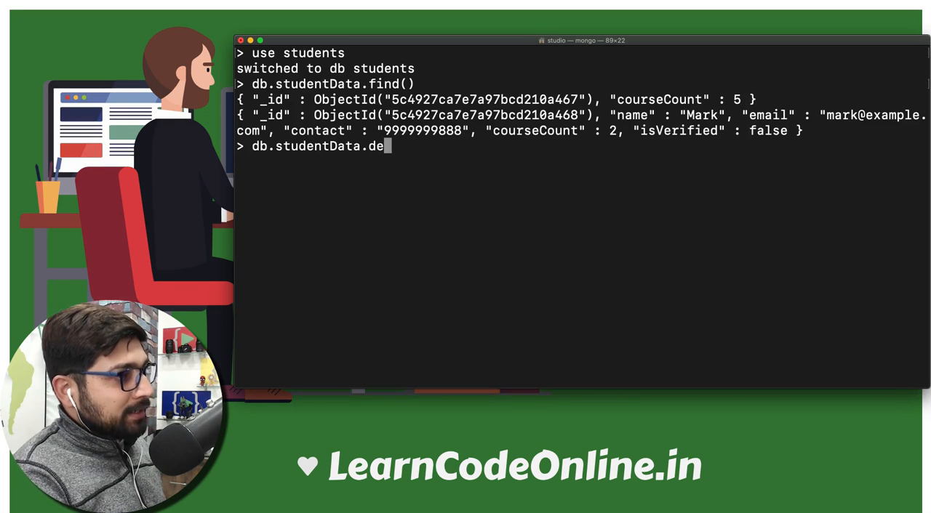
{"action": "type", "text": "leteMany"}
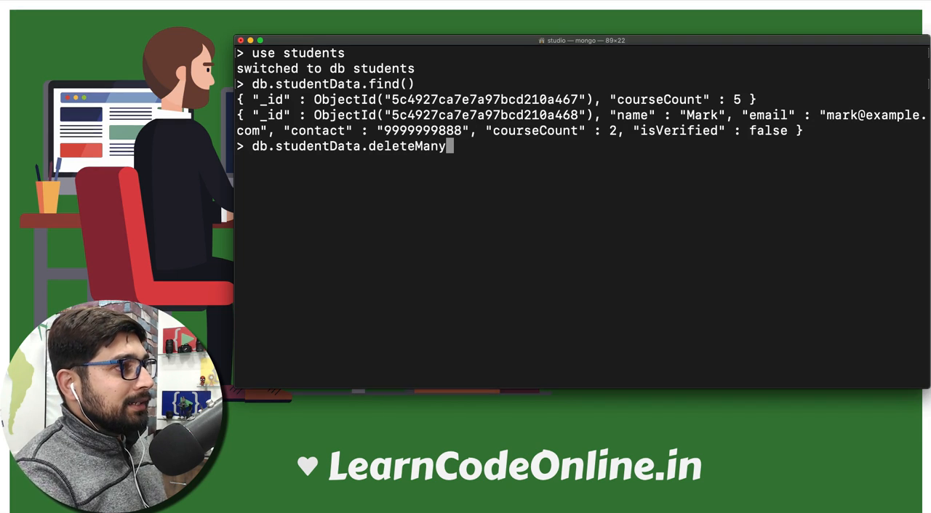
{"action": "type", "text": "()"}
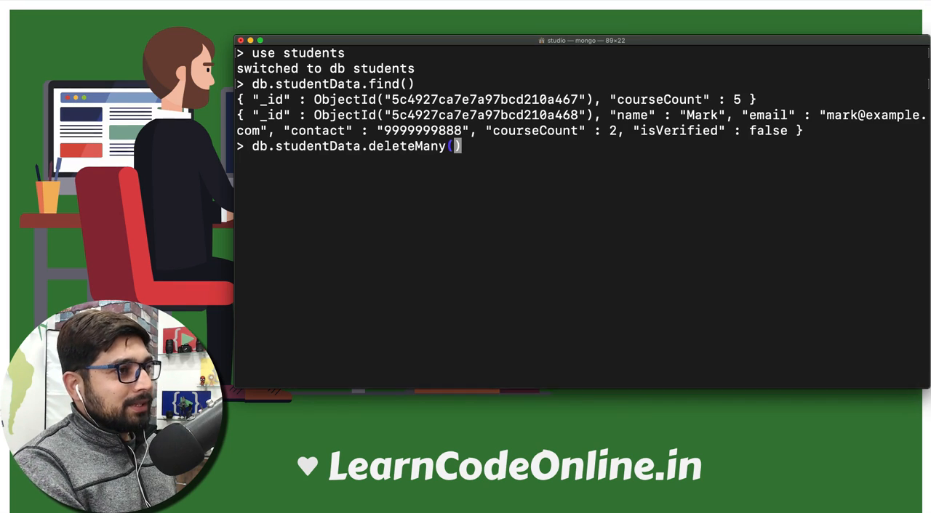
{"action": "type", "text": "{}"}
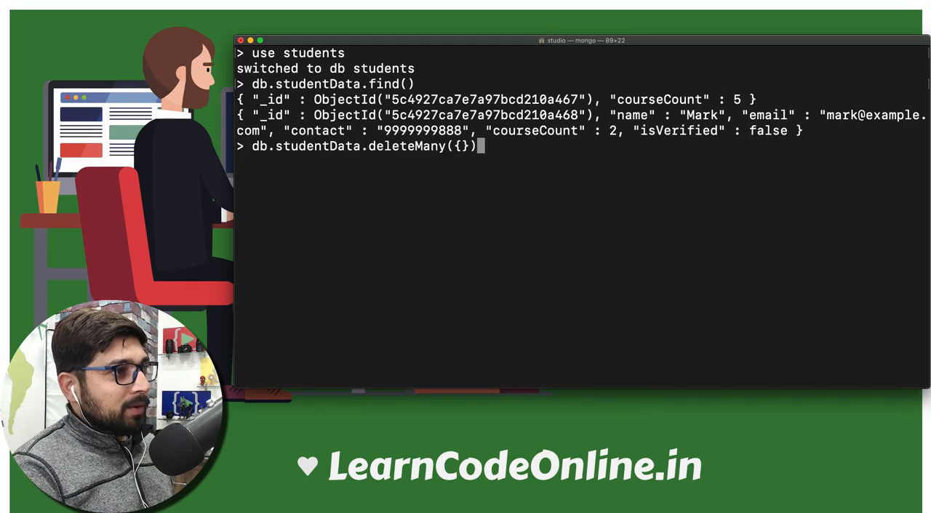
{"action": "key", "text": "Enter"}
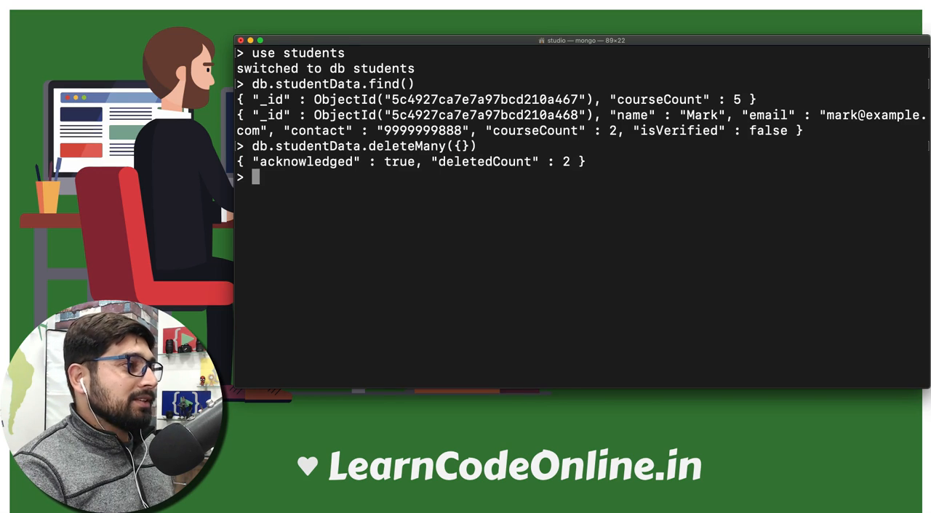
{"action": "type", "text": "db.studentData.find()"}
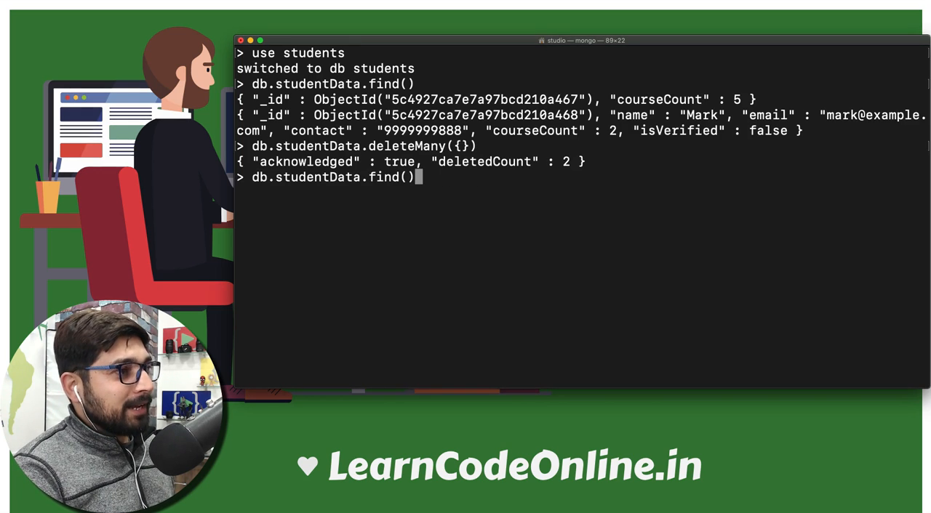
{"action": "key", "text": "Enter"}
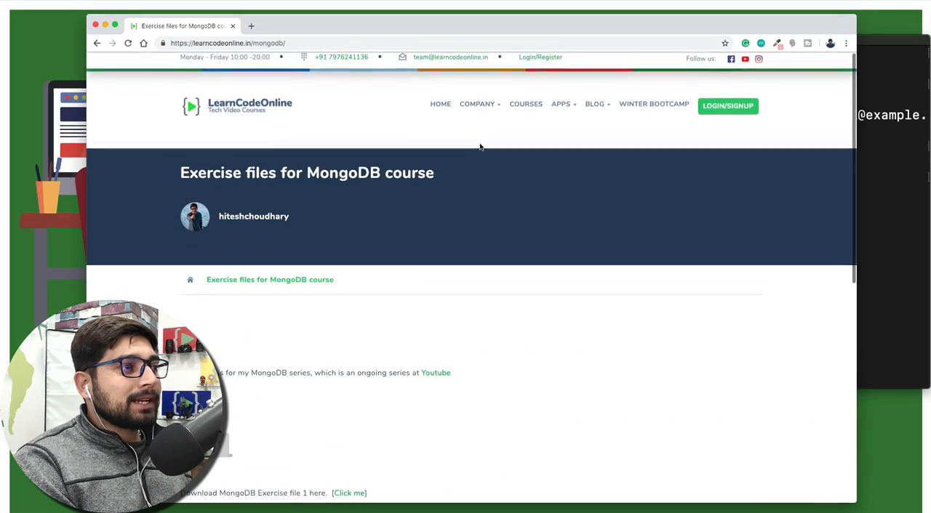
- Download Exercise files 1 and 2 (01Students.json, 02Students.zip) into mongoExercise
{"action": "scroll", "scroll_direction": "down", "scroll_amount": 3}
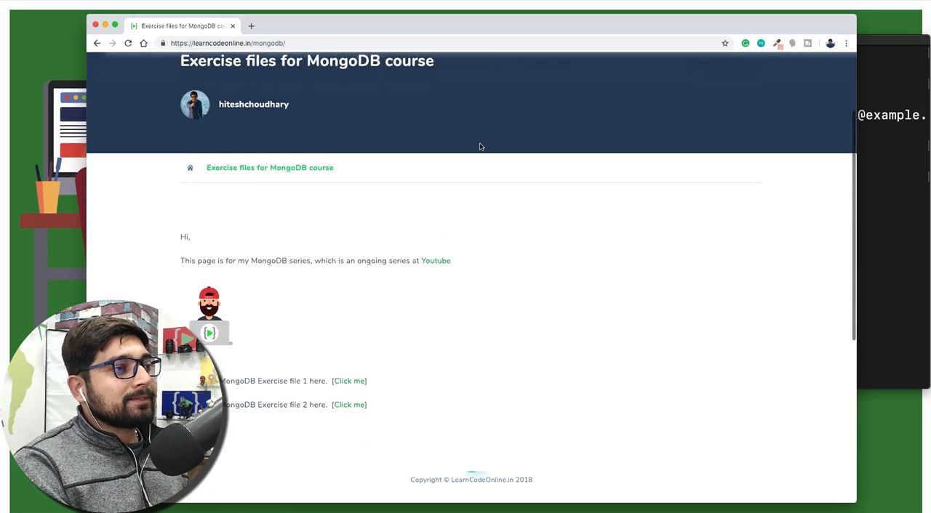
{"action": "scroll", "scroll_direction": "down", "scroll_amount": 3}
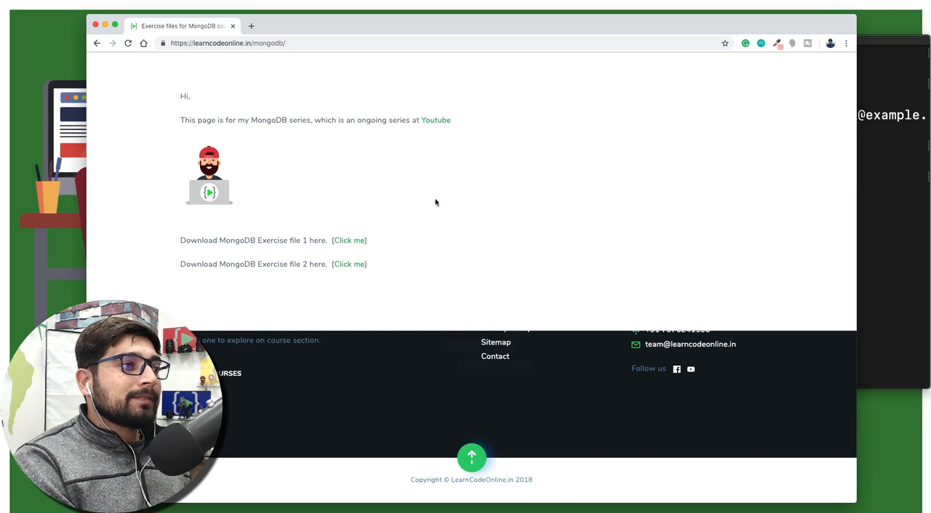
{"action": "left_click", "coordinate": [349, 240]}
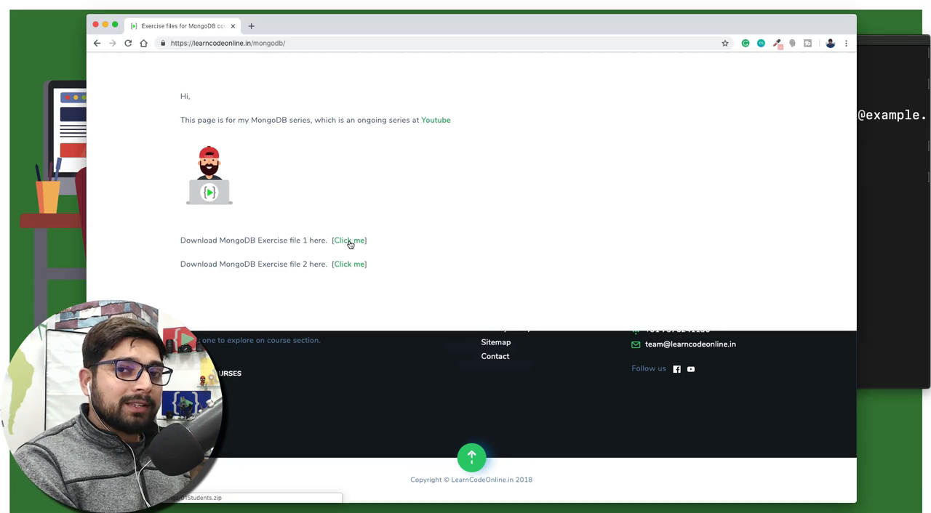
{"action": "left_click", "coordinate": [349, 264]}
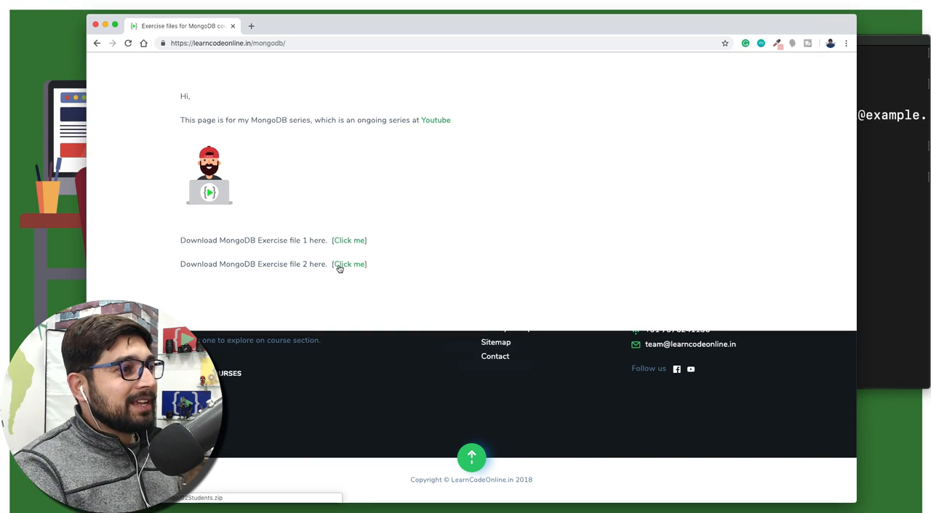
{"action": "left_click", "coordinate": [349, 264]}
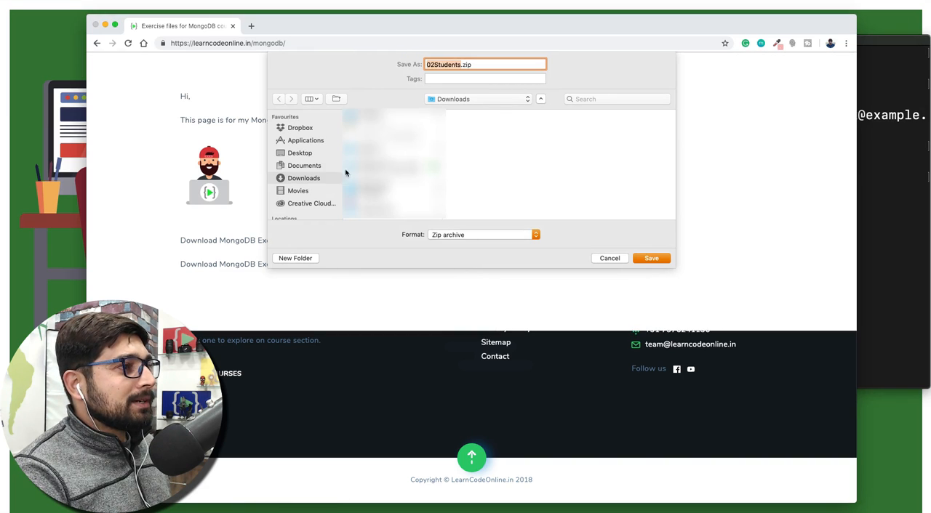
{"action": "left_click", "coordinate": [300, 153]}
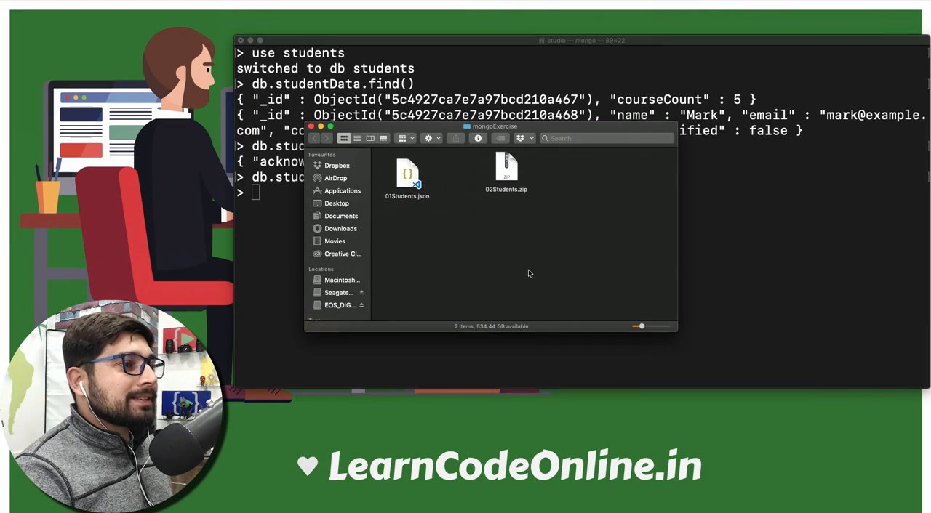
- Open the downloaded studentv2.json from Finder in the code editor
{"action": "left_click", "coordinate": [506, 171]}
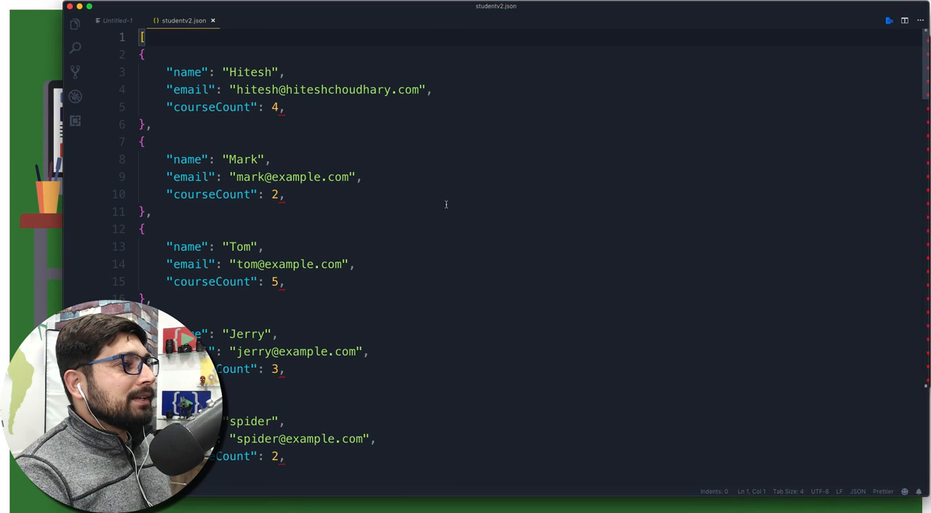
- Work down studentv2.json fixing trailing commas after each courseCount value
{"action": "scroll", "scroll_direction": "down", "scroll_amount": 3}
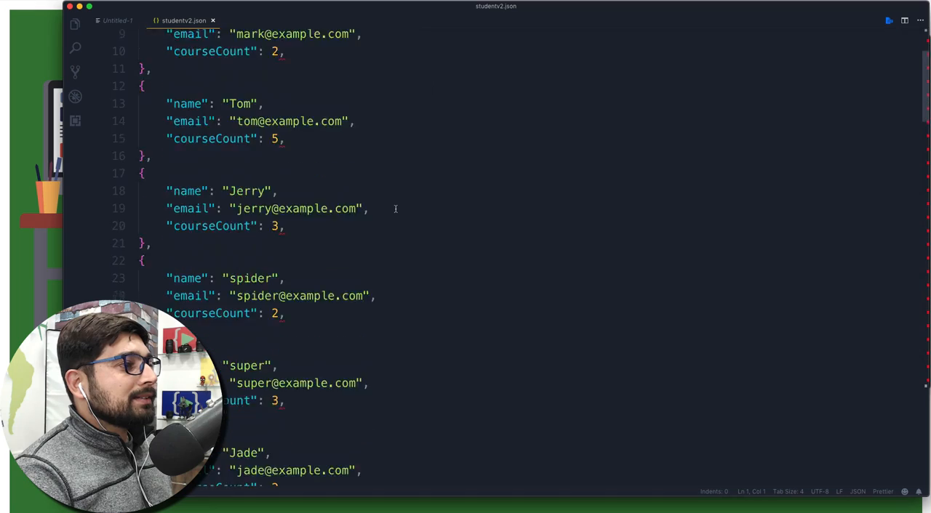
{"action": "scroll", "scroll_direction": "down", "scroll_amount": 3}
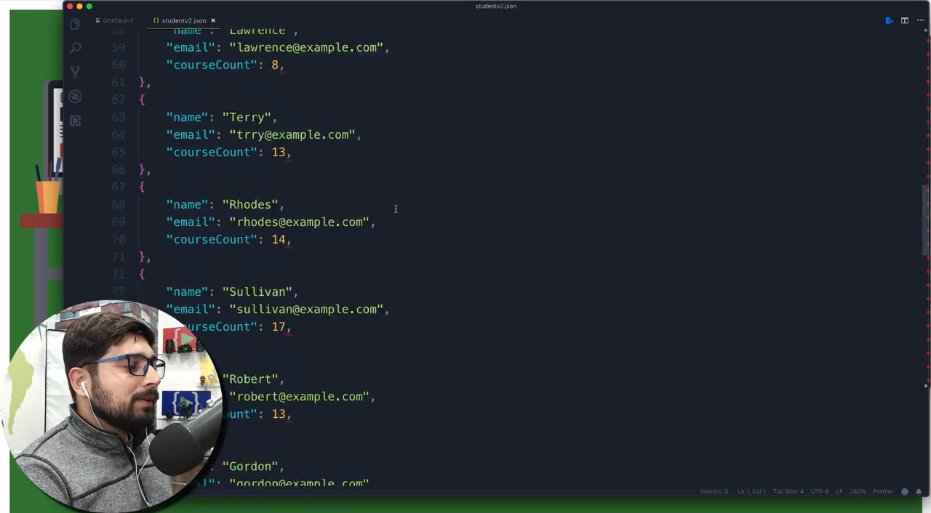
{"action": "scroll", "scroll_direction": "down", "scroll_amount": 3}
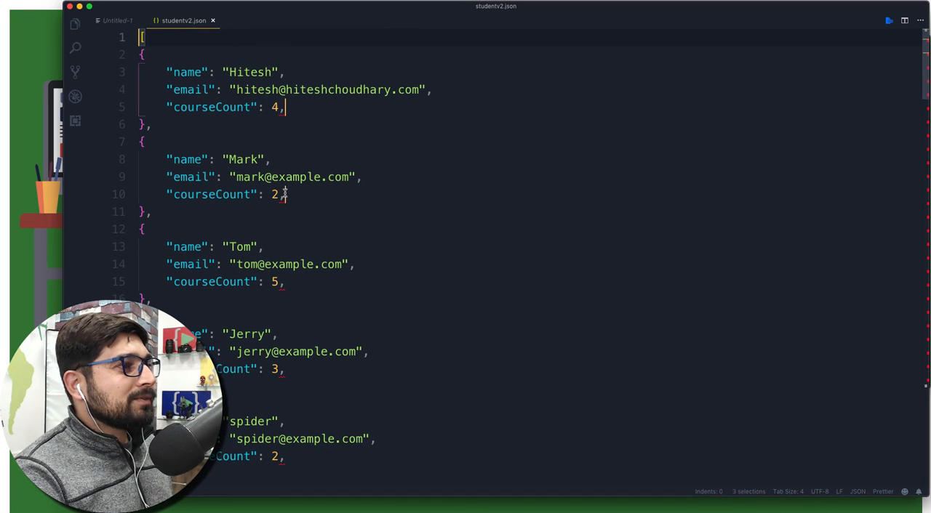
{"action": "scroll", "scroll_direction": "down", "scroll_amount": 3}
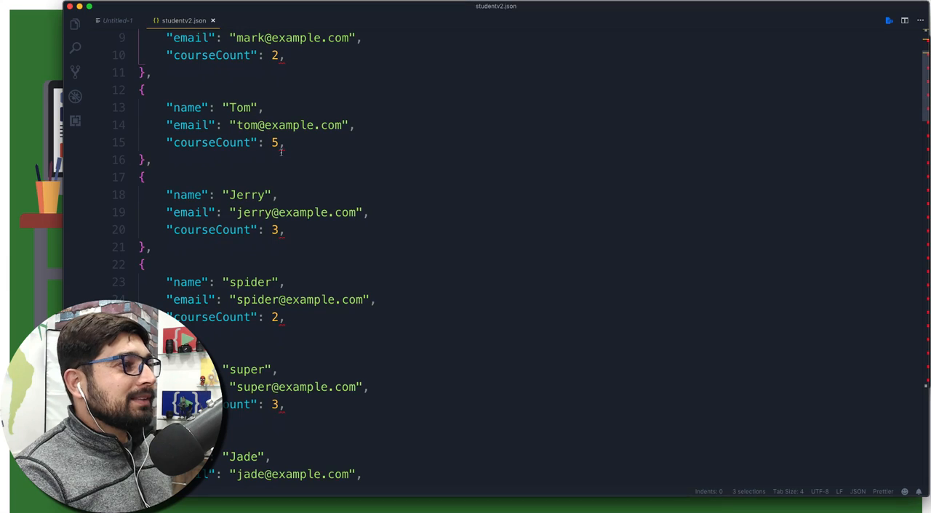
{"action": "scroll", "scroll_direction": "down", "scroll_amount": 3}
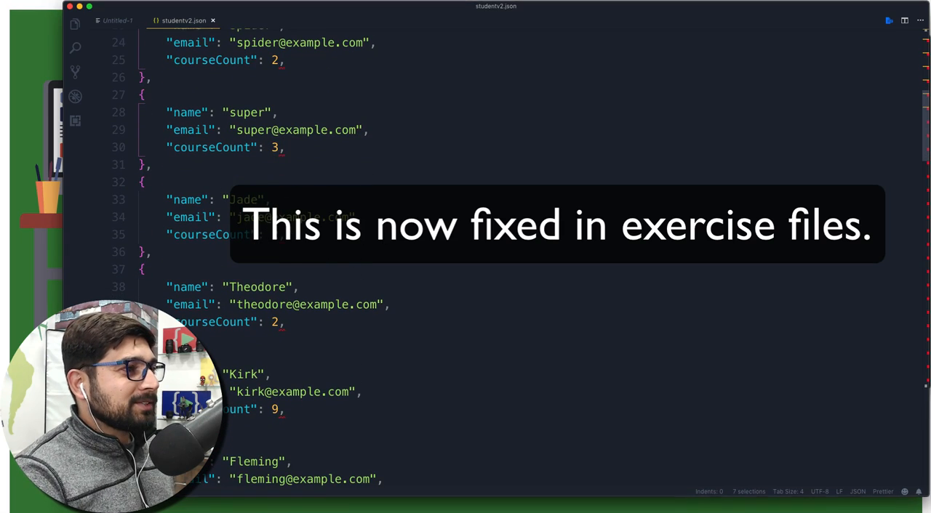
{"action": "scroll", "scroll_direction": "down", "scroll_amount": 3}
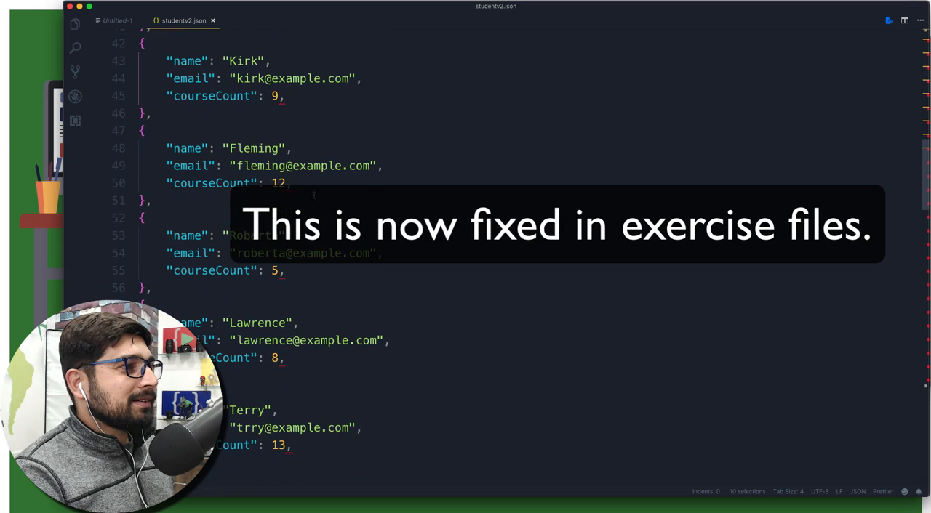
{"action": "scroll", "scroll_direction": "down", "scroll_amount": 3}
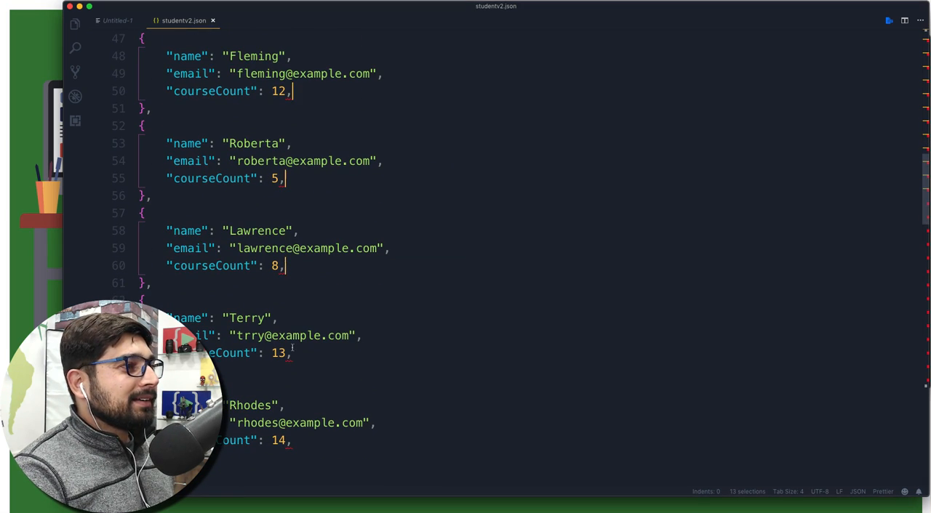
{"action": "scroll", "scroll_direction": "down", "scroll_amount": 3}
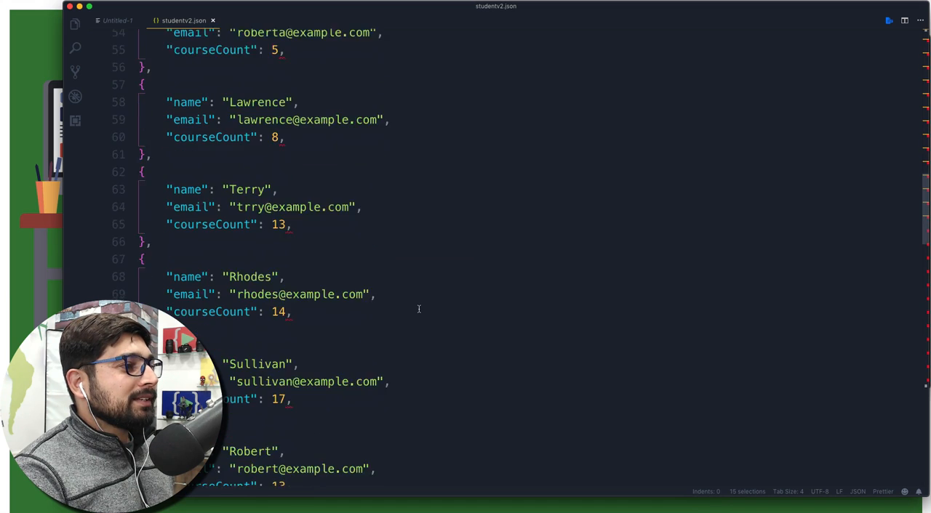
{"action": "scroll", "scroll_direction": "down", "scroll_amount": 3}
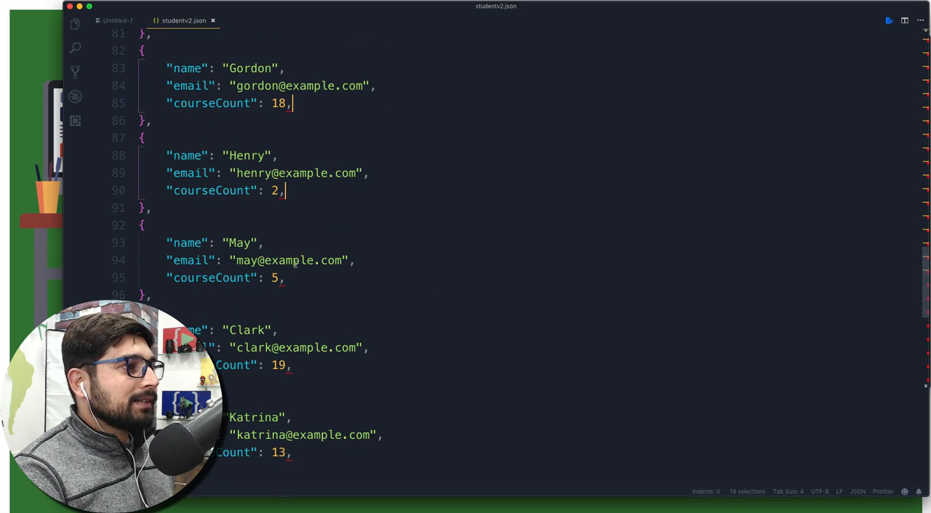
{"action": "scroll", "scroll_direction": "down", "scroll_amount": 3}
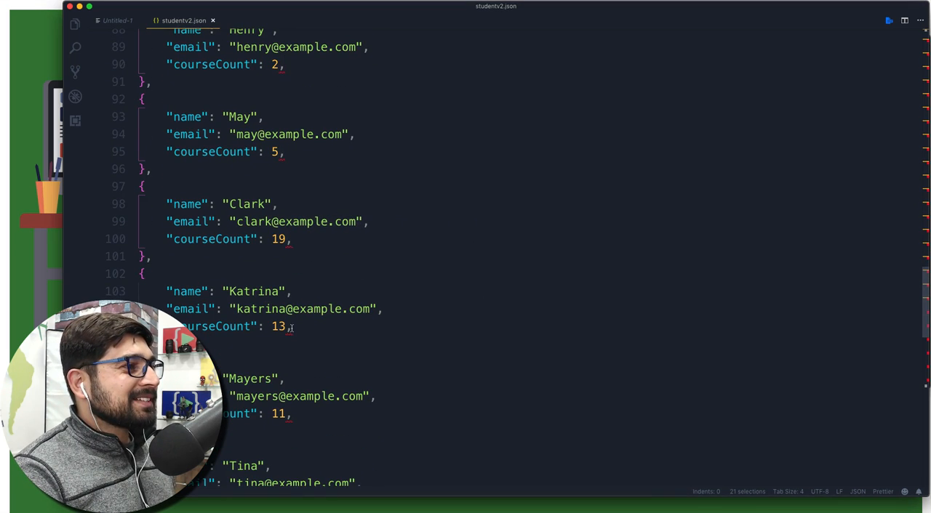
{"action": "scroll", "scroll_direction": "down", "scroll_amount": 3}
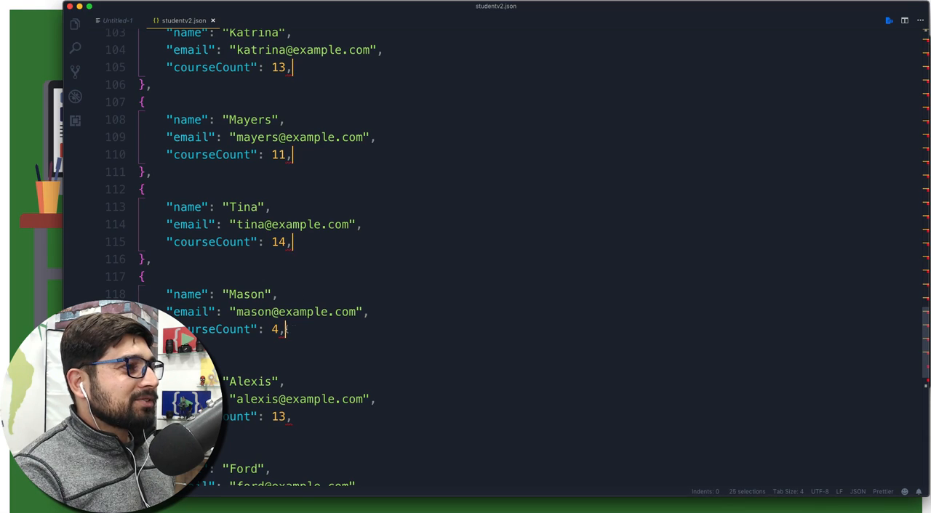
{"action": "scroll", "scroll_direction": "down", "scroll_amount": 3}
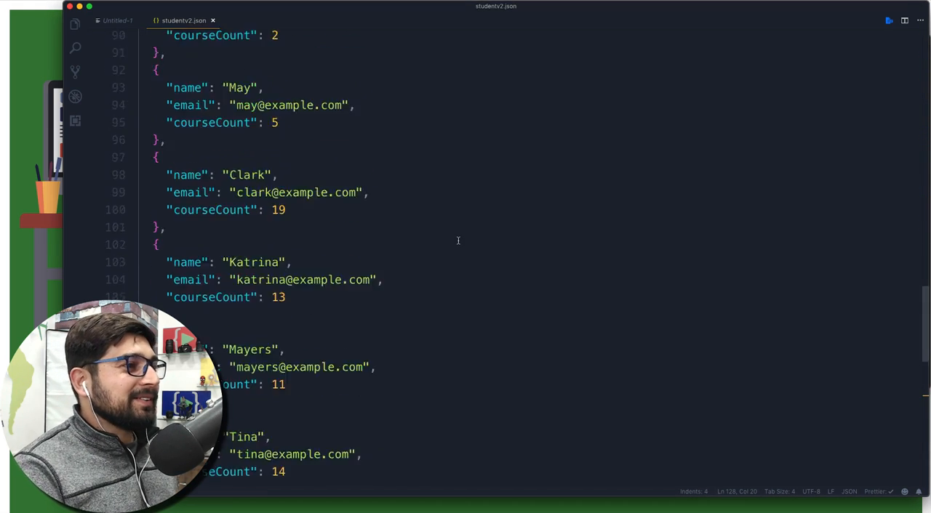
- Review studentv2.json and select all its student records for copying, then deselect
{"action": "scroll", "scroll_direction": "up", "scroll_amount": 3}
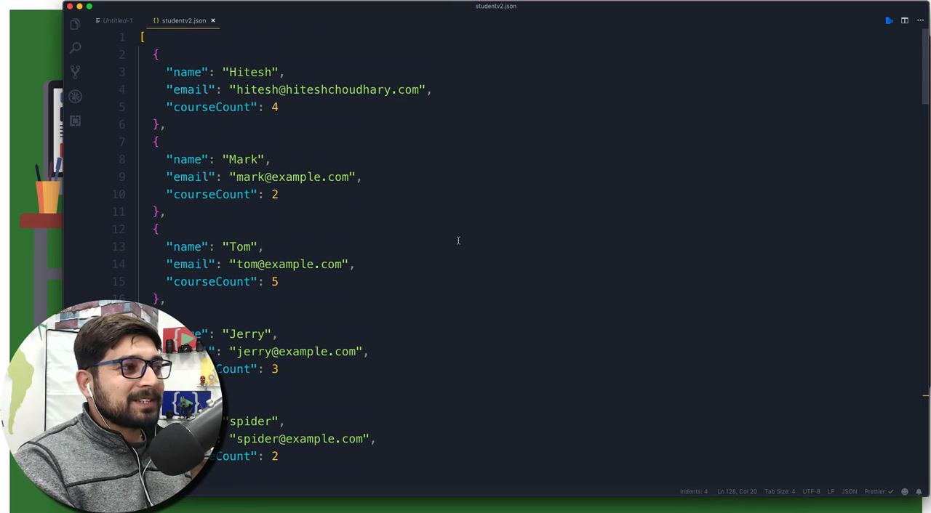
{"action": "scroll", "scroll_direction": "down", "scroll_amount": 3}
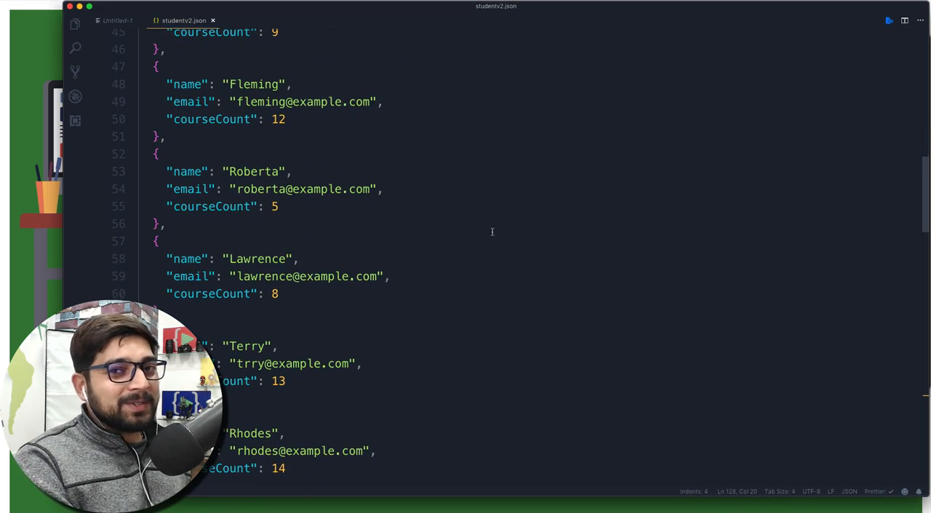
{"action": "scroll", "scroll_direction": "down", "scroll_amount": 3}
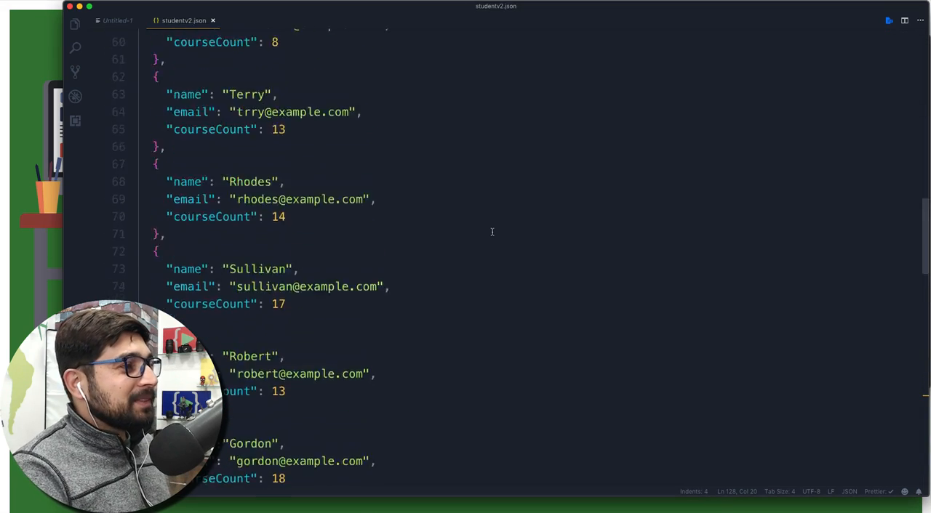
{"action": "scroll", "scroll_direction": "up", "scroll_amount": 3}
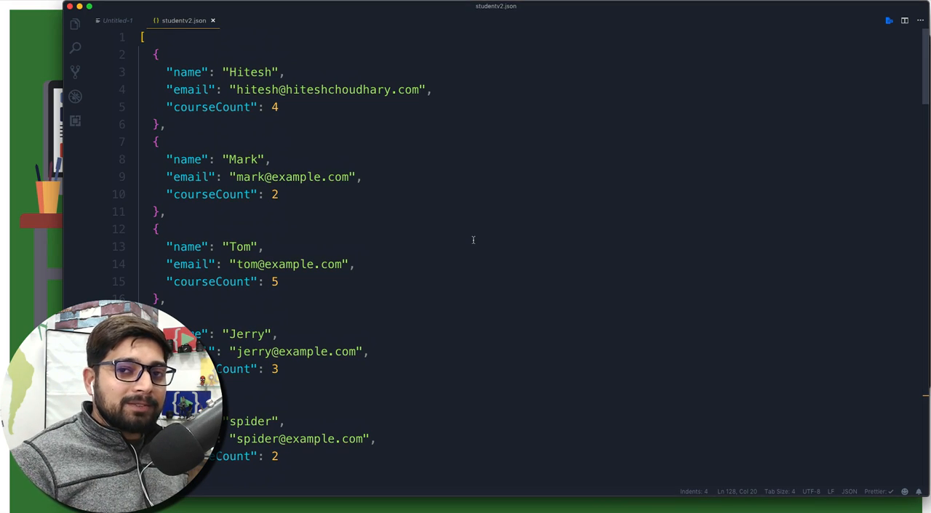
{"action": "mouse_move", "coordinate": [439, 213]}
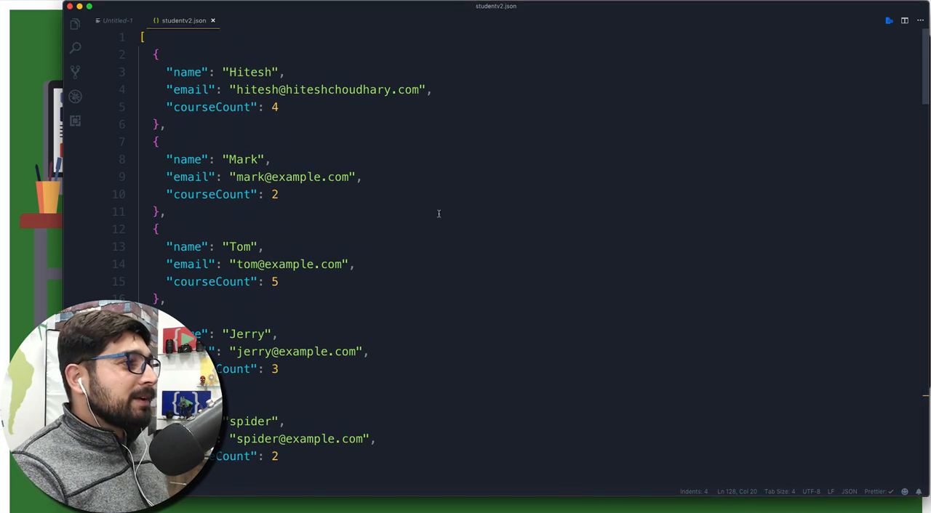
{"action": "key", "text": "cmd+a"}
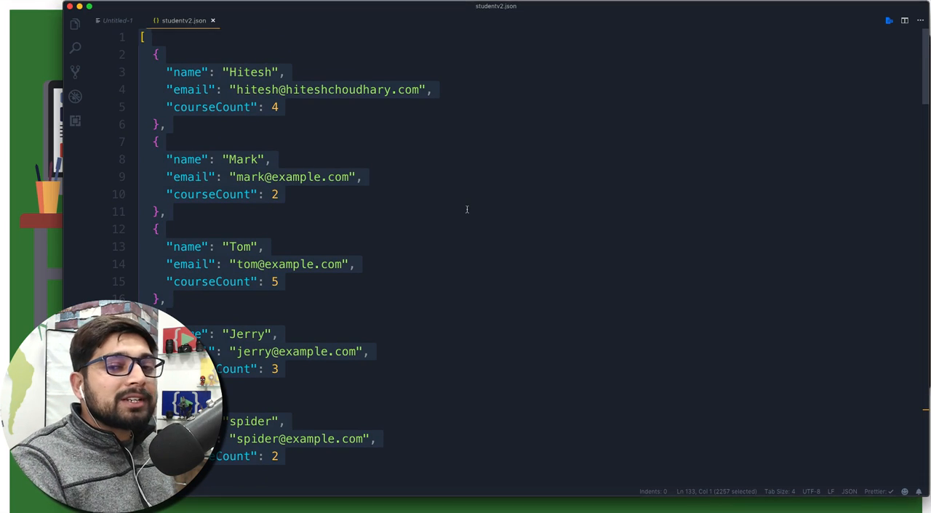
{"action": "left_click", "coordinate": [278, 194]}
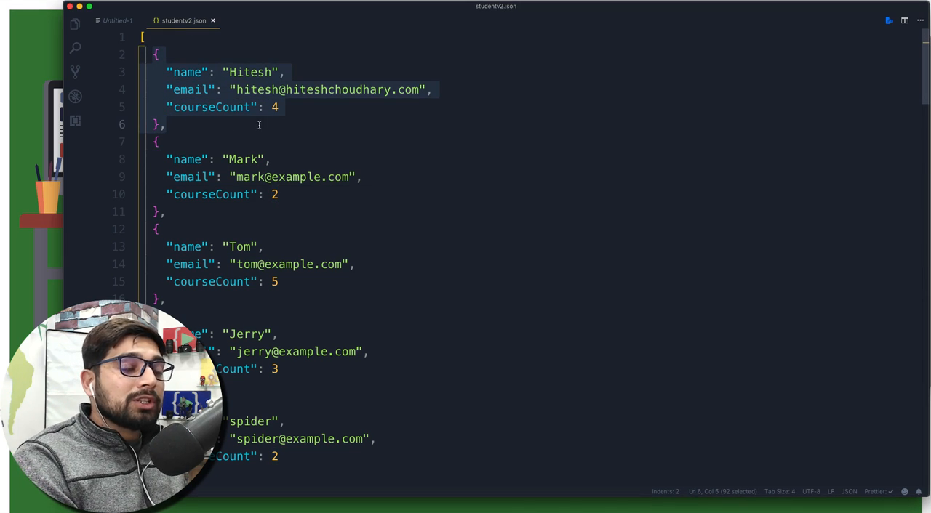
{"action": "left_click", "coordinate": [284, 124]}
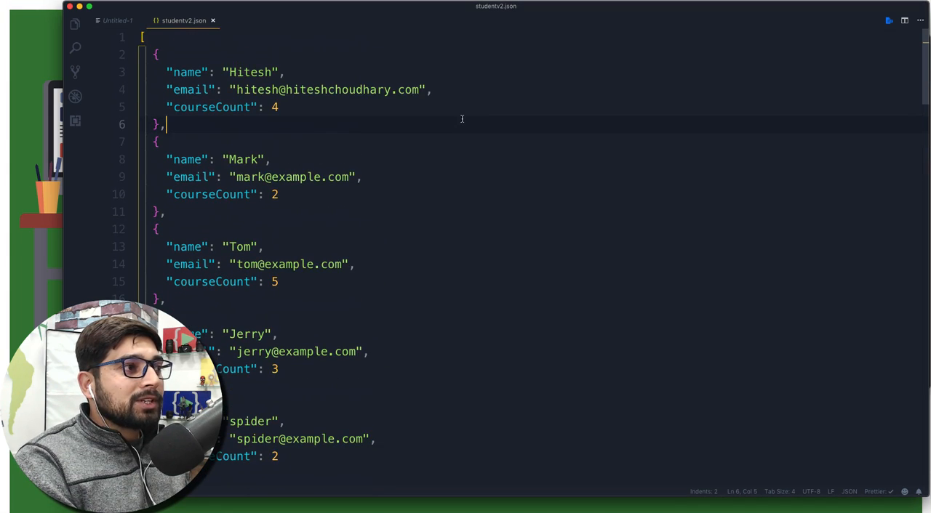
- Scroll down to the final student records, Alexis and Ford
{"action": "scroll", "scroll_direction": "down", "scroll_amount": 3}
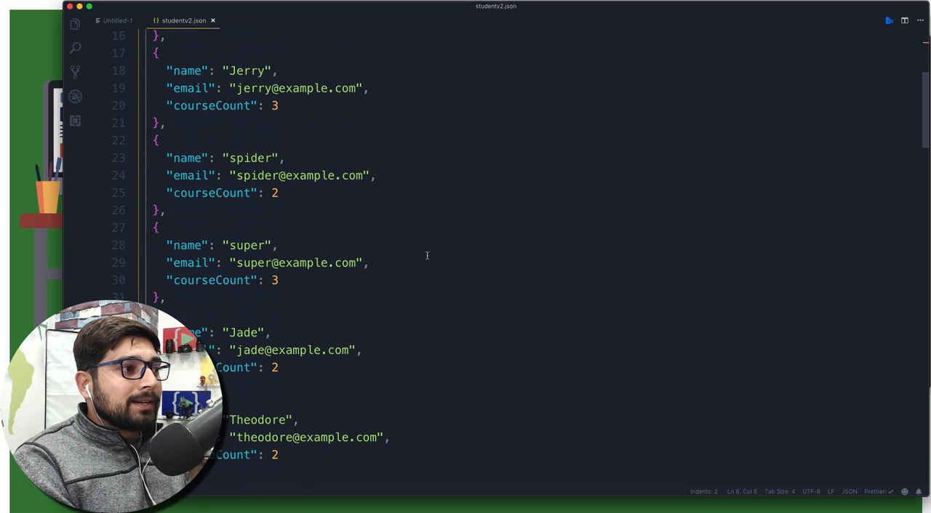
{"action": "scroll", "scroll_direction": "down", "scroll_amount": 3}
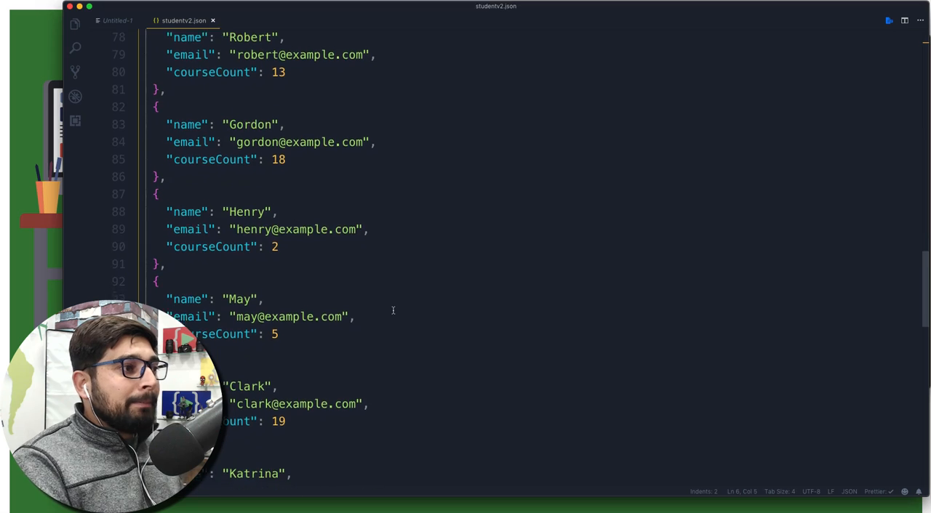
{"action": "scroll", "scroll_direction": "down", "scroll_amount": 3}
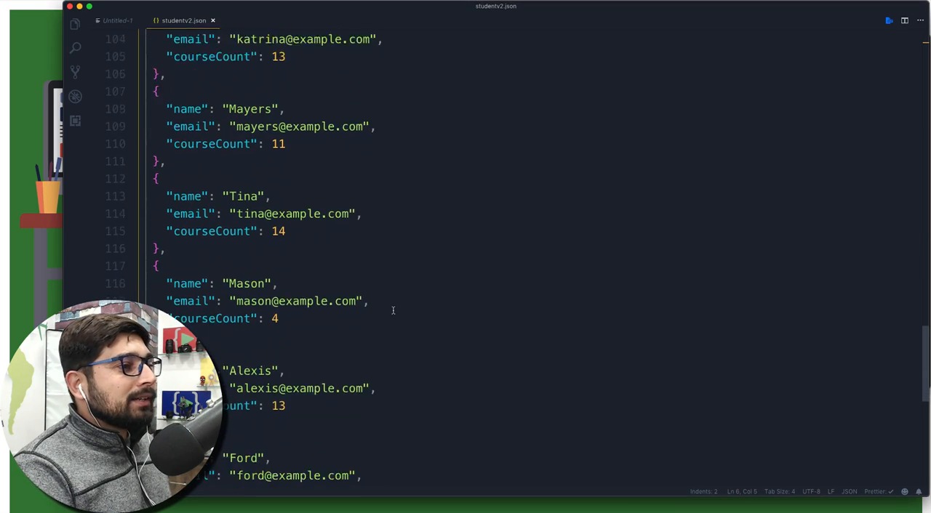
{"action": "scroll", "scroll_direction": "down", "scroll_amount": 3}
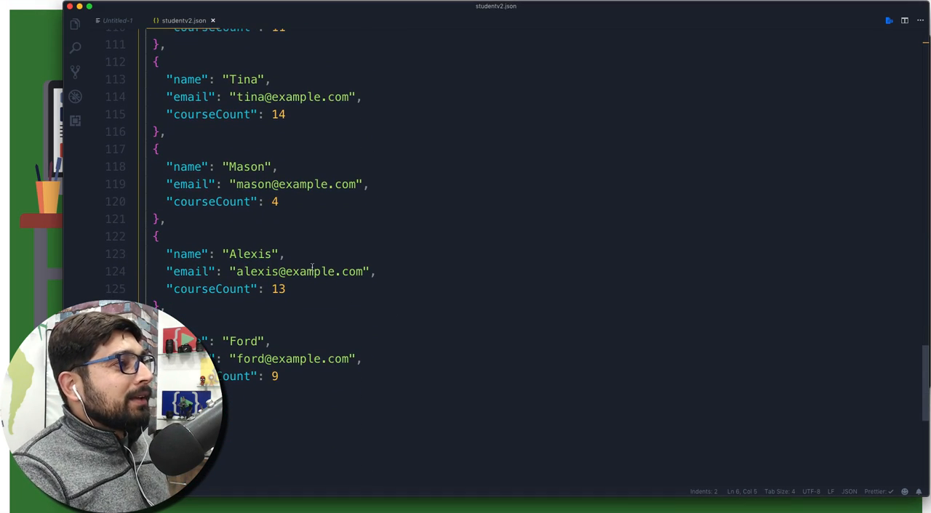
{"action": "mouse_move", "coordinate": [476, 154]}
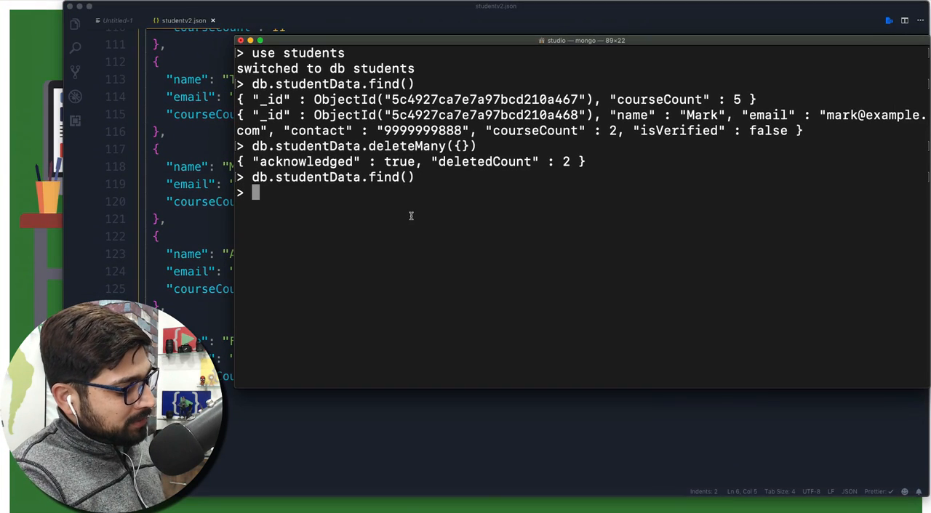
- Run db.studentData.insertMany() with the pasted studentv2.json array of students
{"action": "type", "text": "db."}
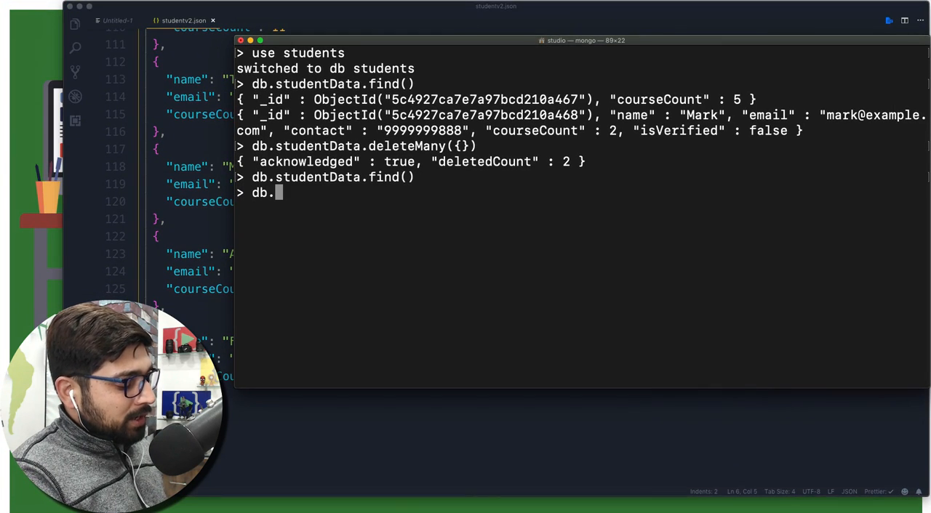
{"action": "type", "text": "student"}
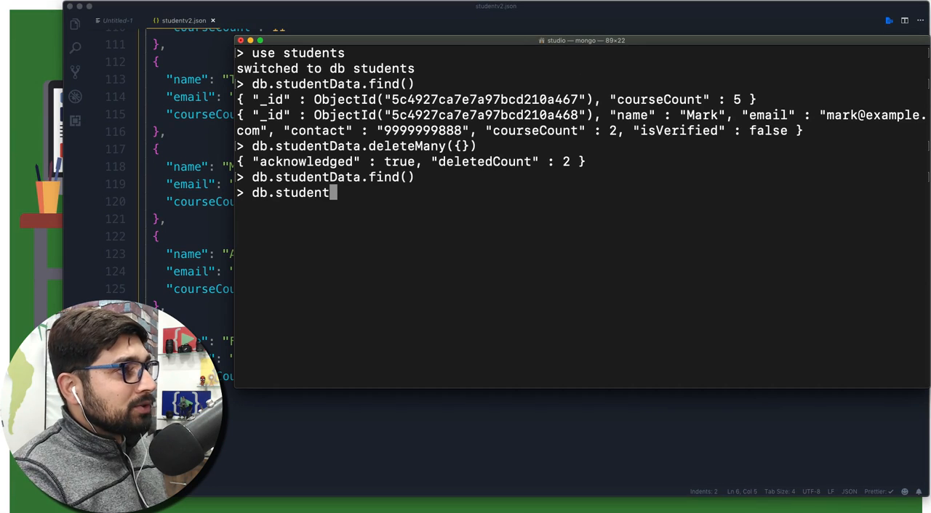
{"action": "type", "text": "Data"}
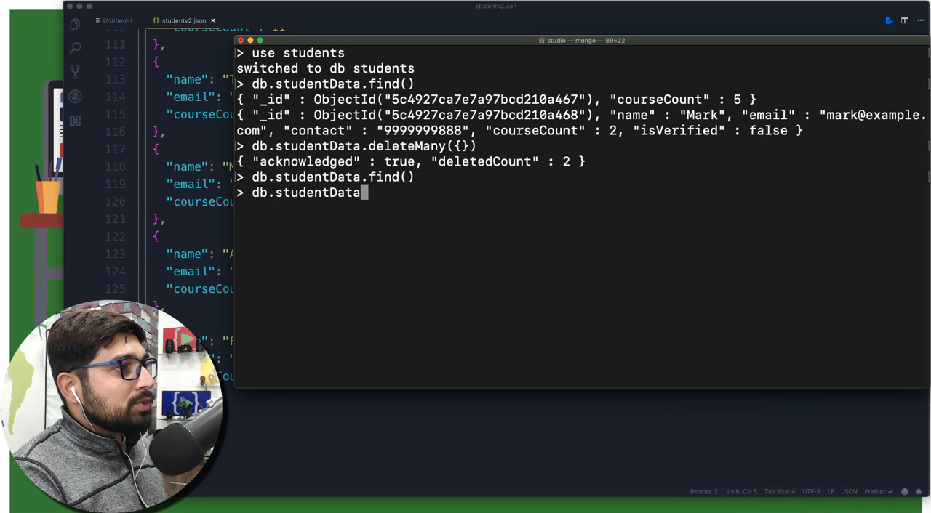
{"action": "type", "text": ".inser"}
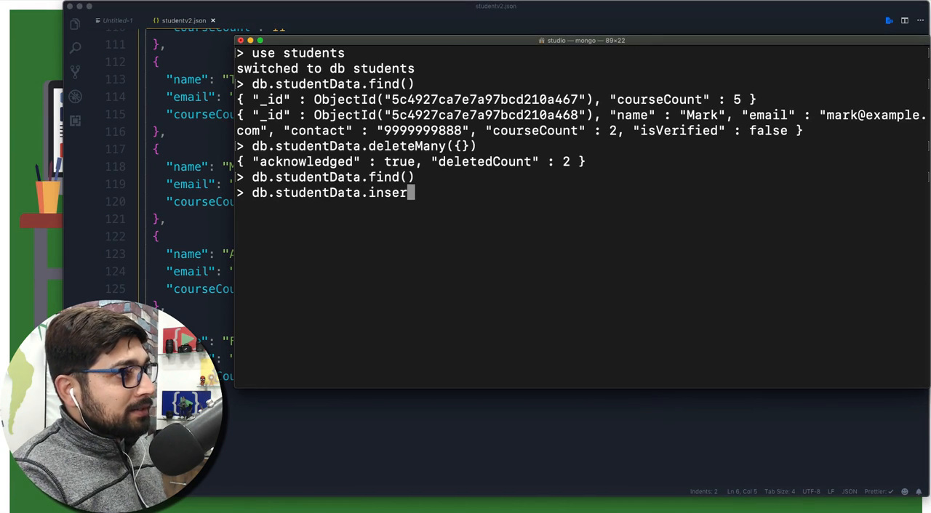
{"action": "type", "text": "m"}
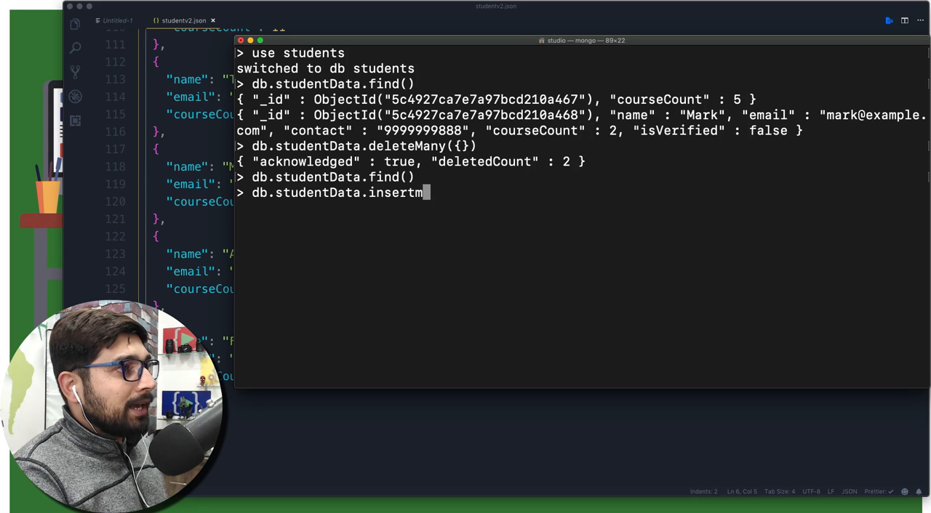
{"action": "type", "text": "any"}
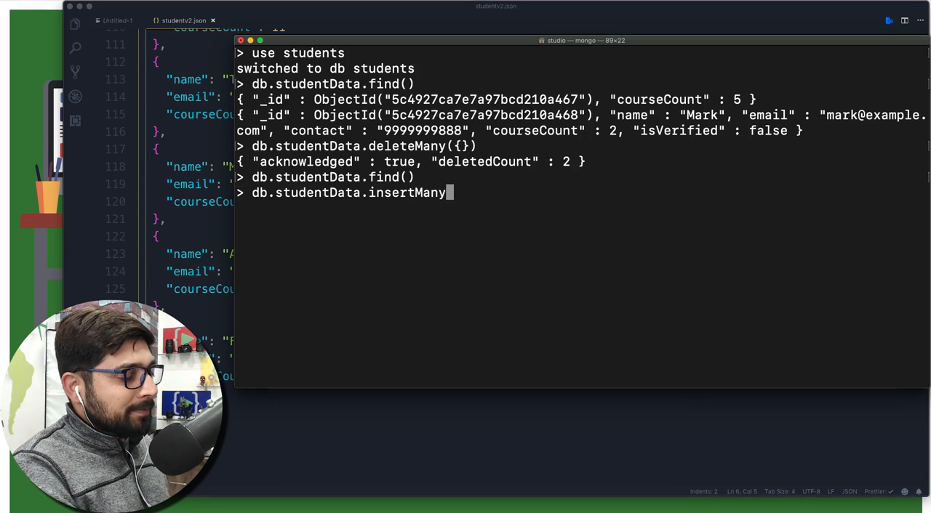
{"action": "type", "text": "()"}
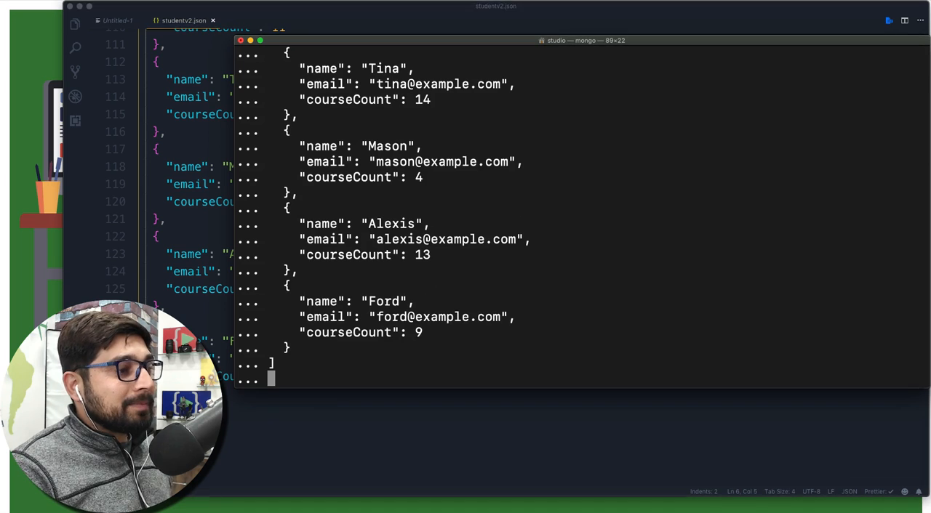
{"action": "type", "text": ")"}
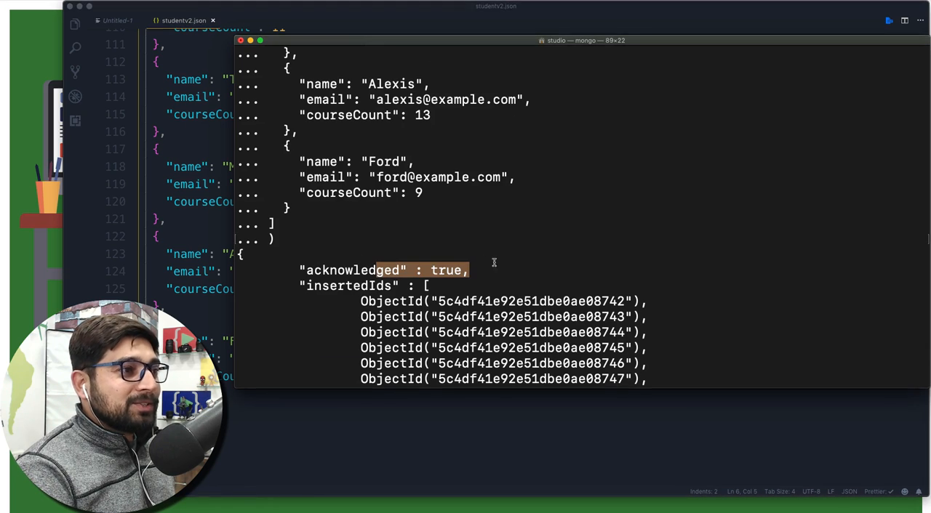
{"action": "scroll", "scroll_direction": "down", "scroll_amount": 3}
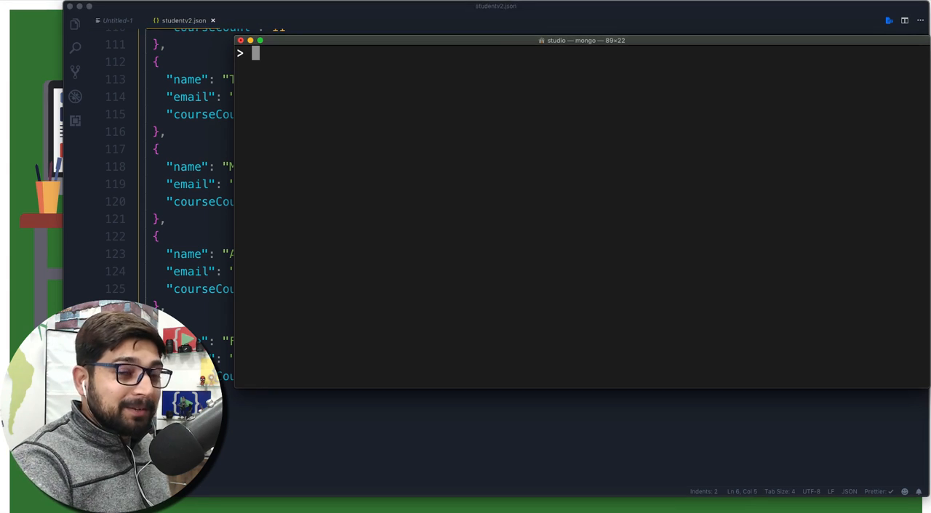
- Run db.studentData.find() to list all inserted student documents
{"action": "type", "text": "db"}
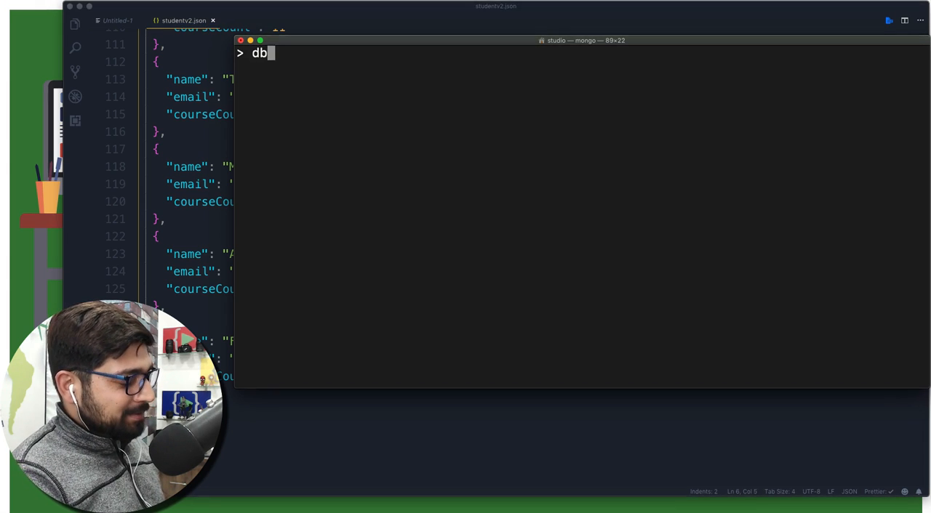
{"action": "type", "text": ".studentDa"}
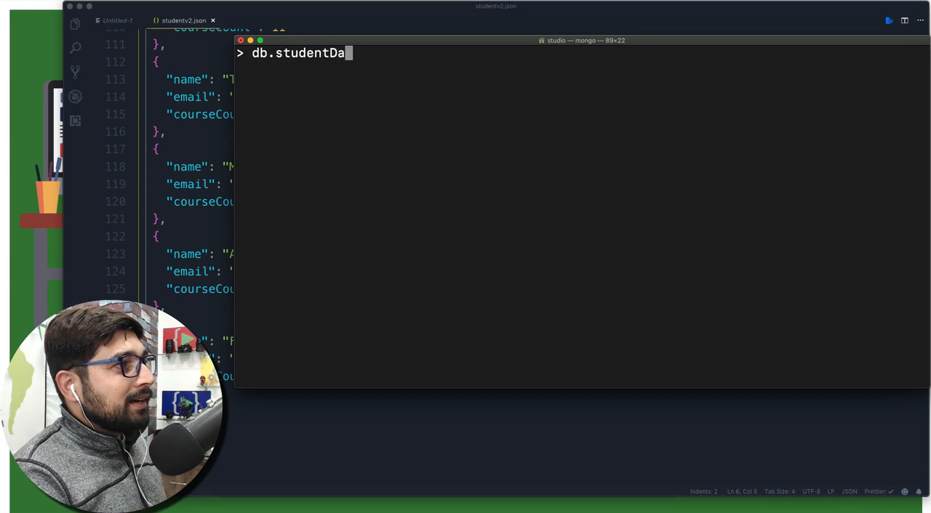
{"action": "type", "text": "ta."}
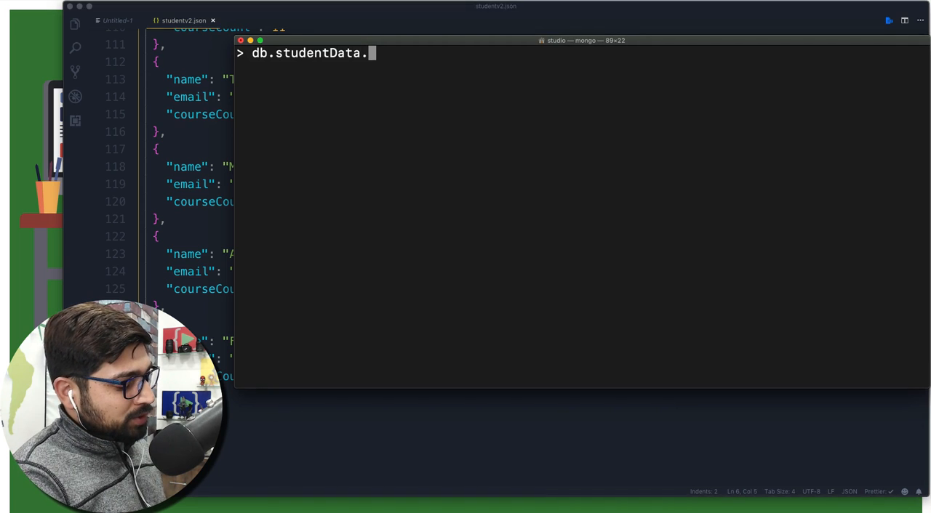
{"action": "type", "text": "find()"}
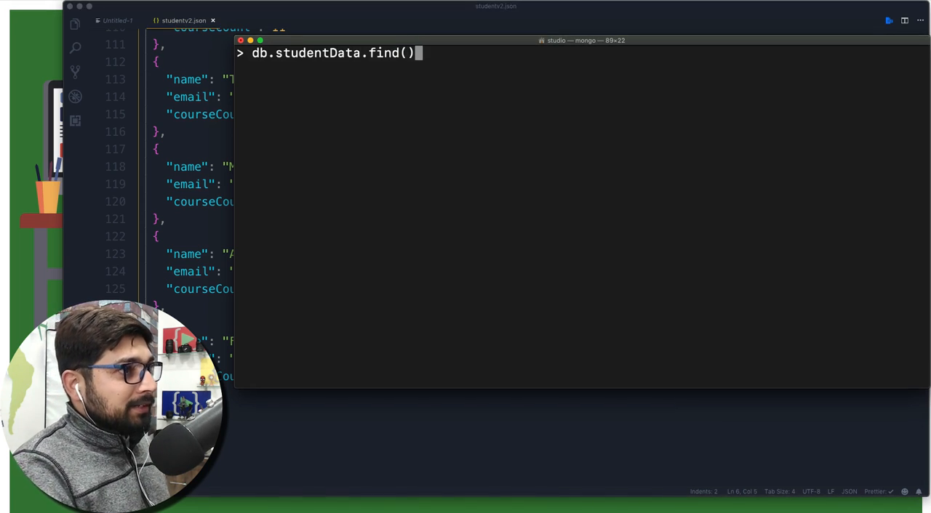
{"action": "key", "text": "Enter"}
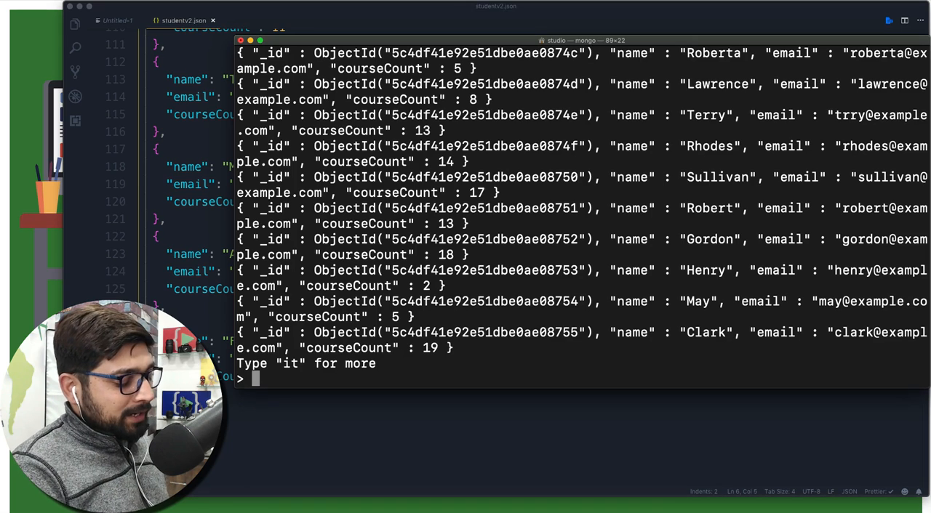
- Page through db.studentData.find().pretty() results with it, then re-enter the pretty query
{"action": "type", "text": "db.studentData.find().pre"}
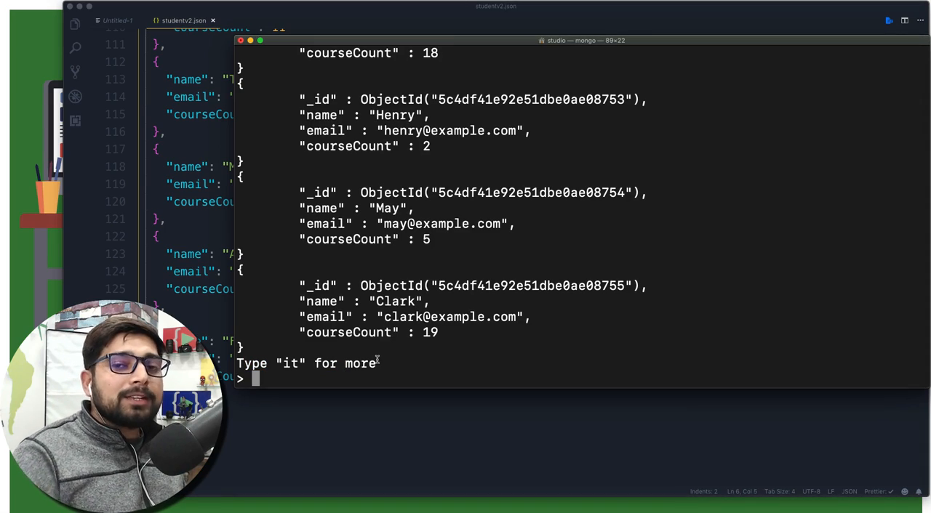
{"action": "type", "text": "it"}
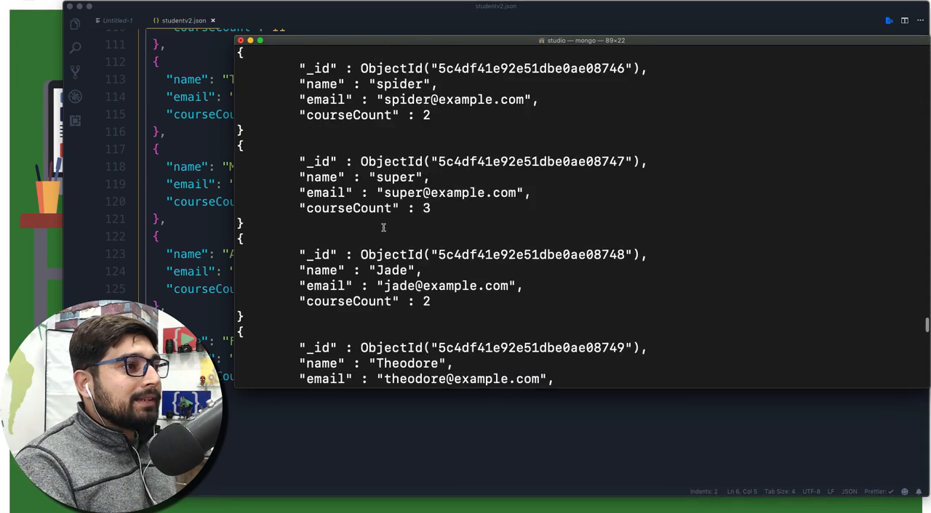
{"action": "scroll", "scroll_direction": "up", "scroll_amount": 3}
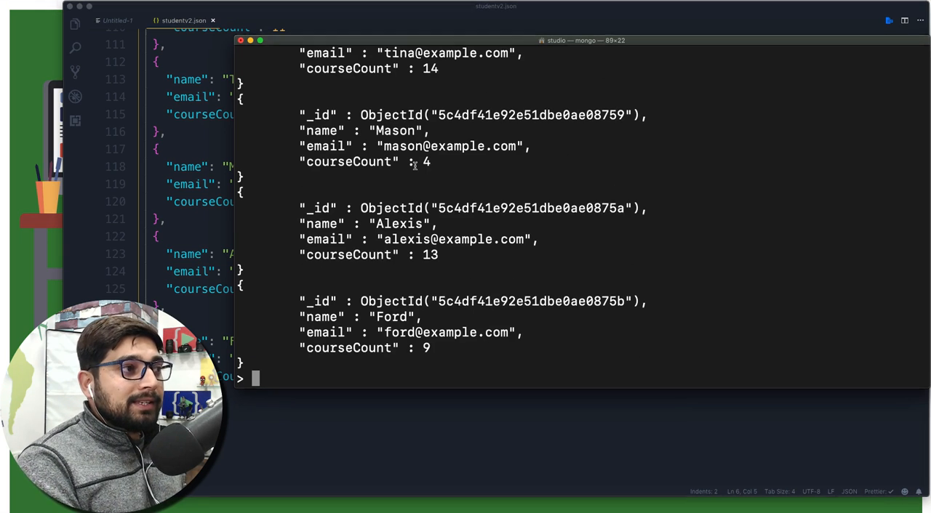
{"action": "type", "text": "it"}
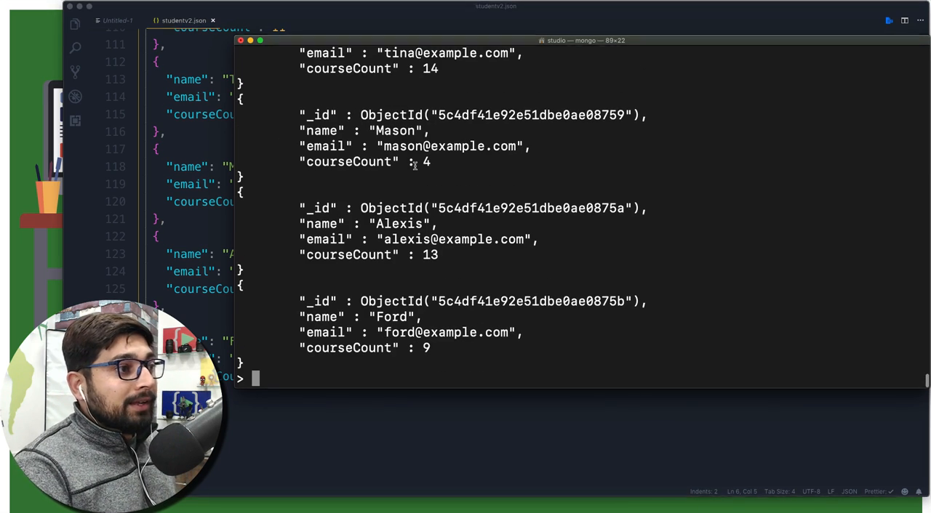
{"action": "type", "text": "db.studentData.find().pretty()"}
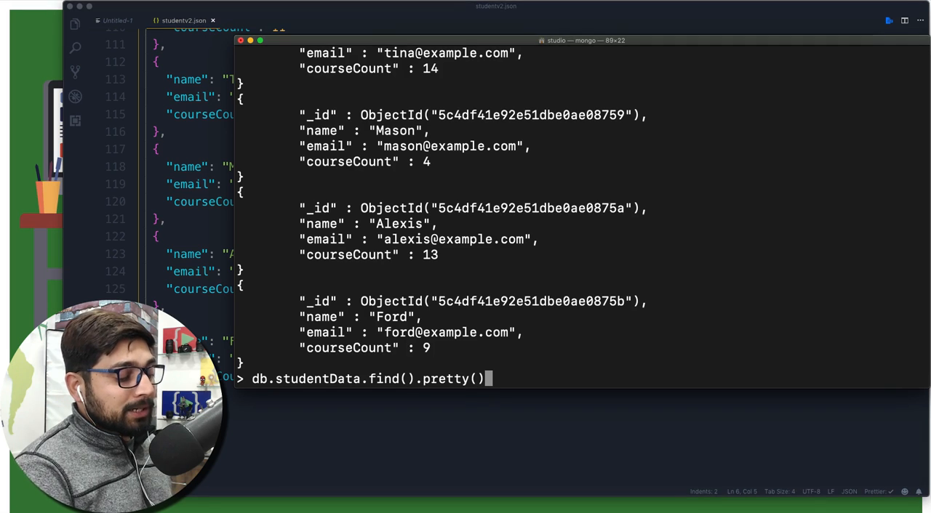
- Edit the recalled query into db.studentData.find().forEach(() => {})
{"action": "key", "text": "Backspace"}
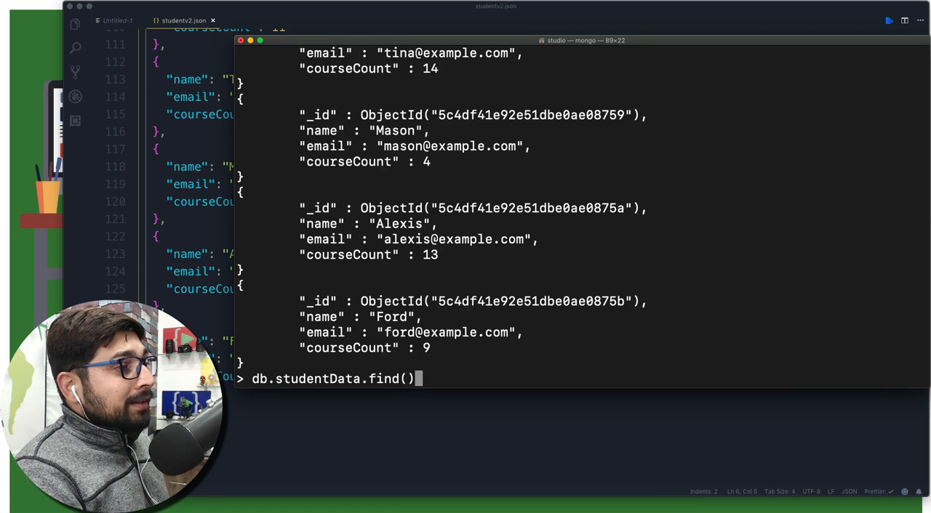
{"action": "type", "text": ".for"}
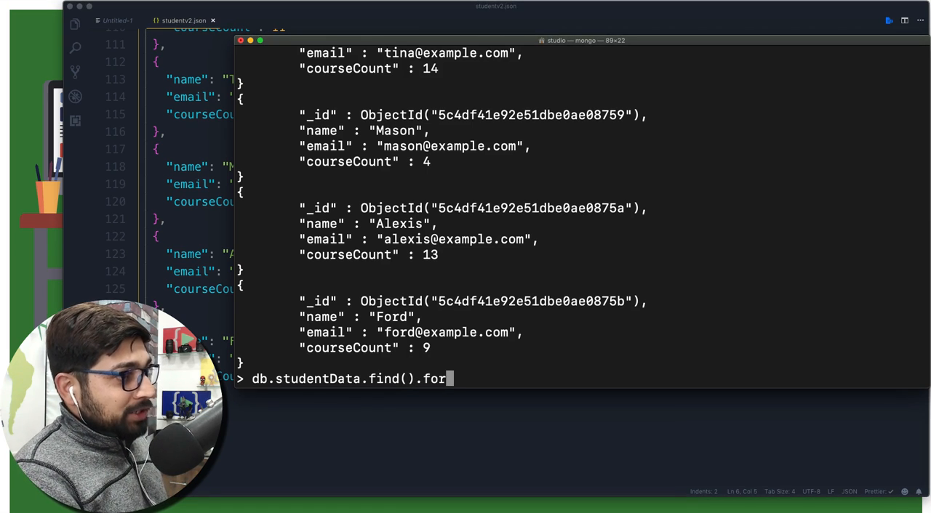
{"action": "type", "text": "Each()"}
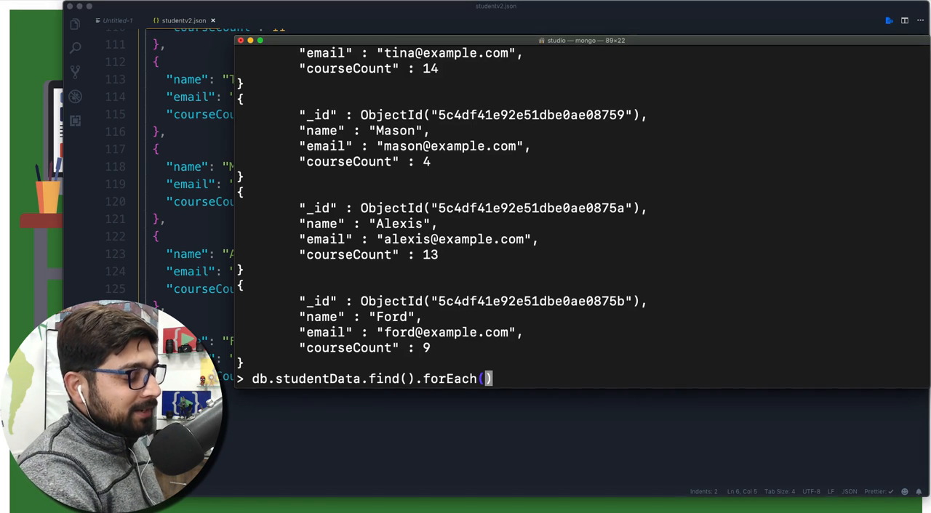
{"action": "type", "text": ")"}
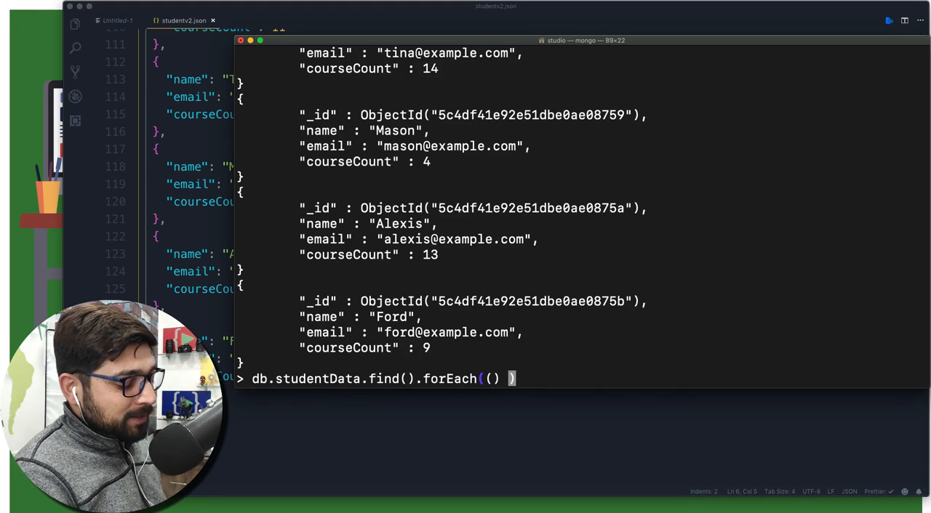
{"action": "type", "text": "="}
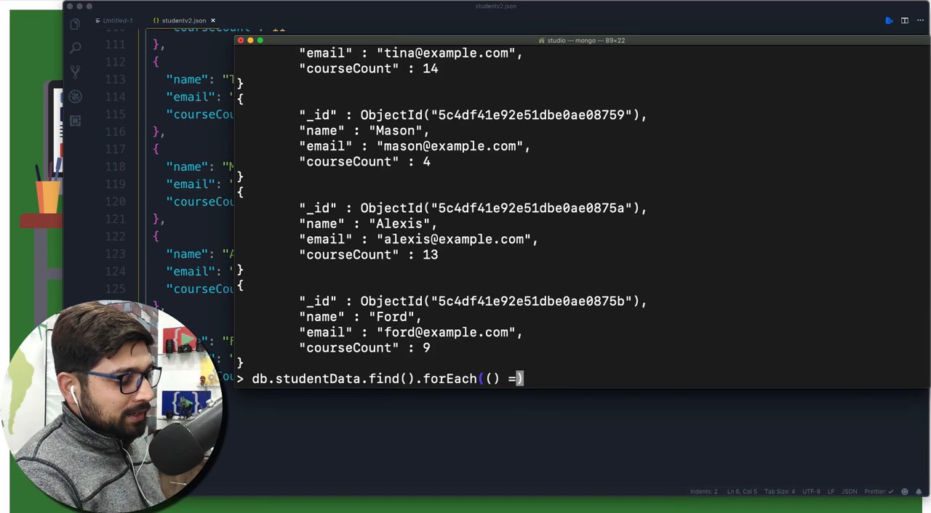
{"action": "type", "text": "> {}"}
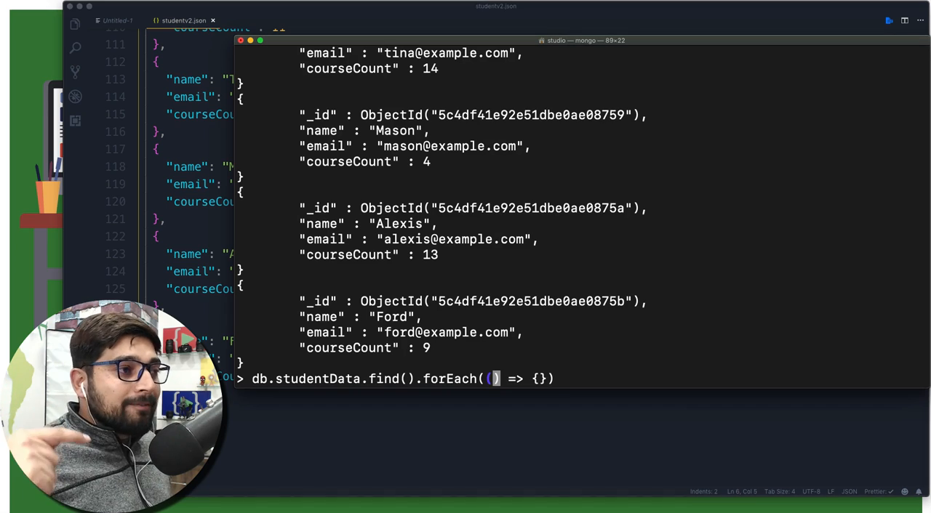
- Fill in the student parameter and the printjson(student) callback body
{"action": "type", "text": "student"}
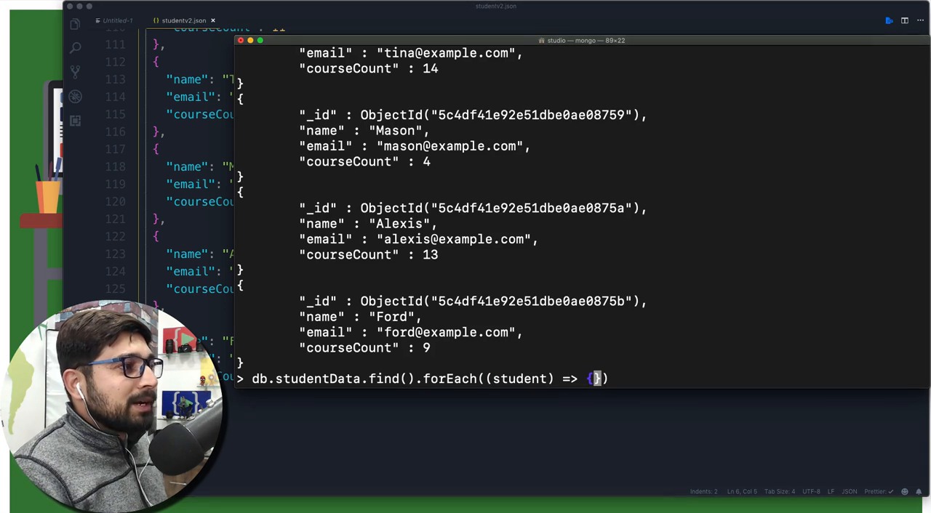
{"action": "type", "text": "pri"}
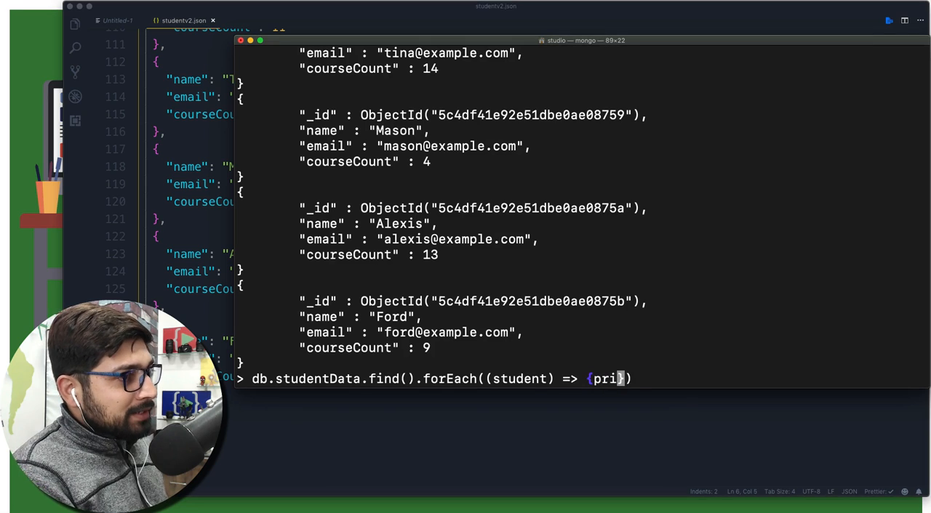
{"action": "type", "text": "j"}
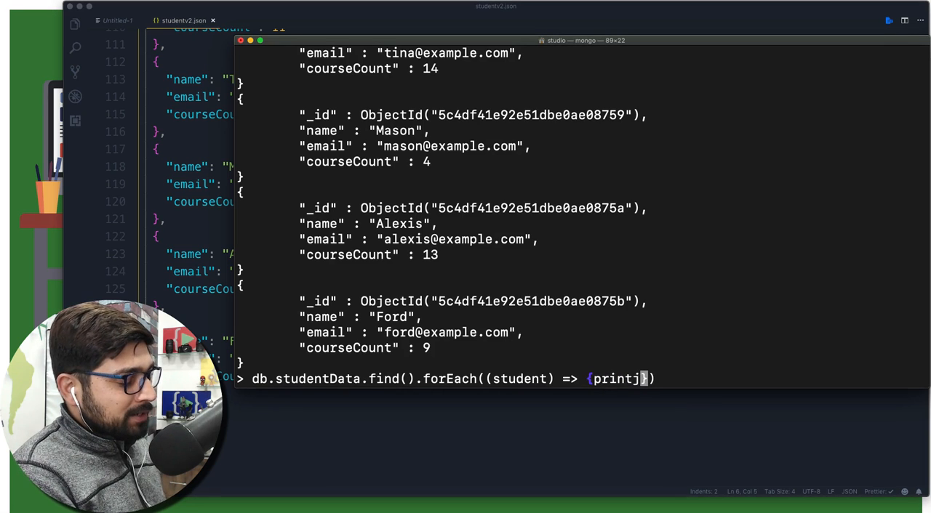
{"action": "type", "text": "son"}
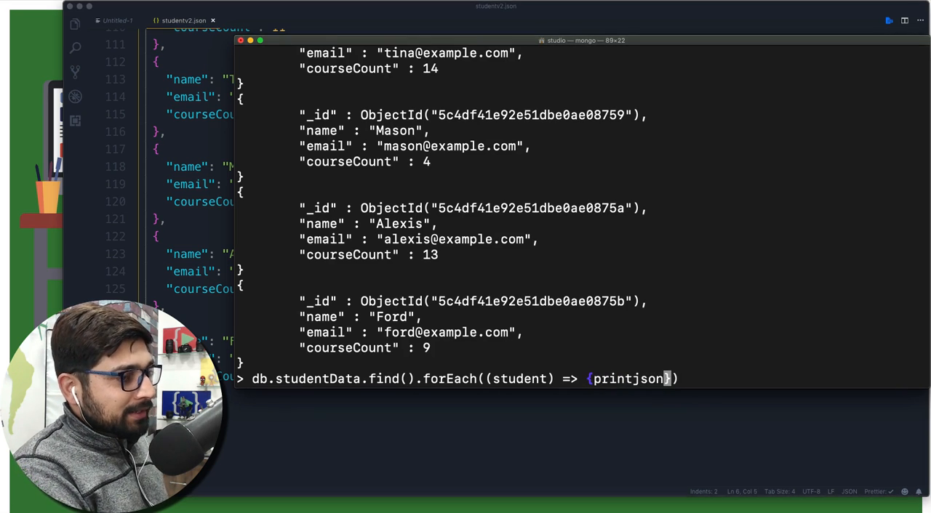
{"action": "type", "text": "stude)"}
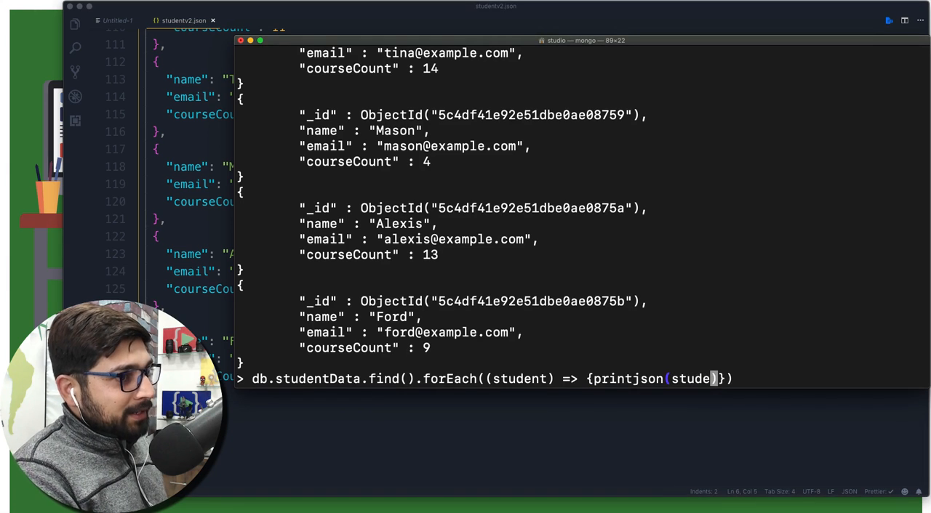
{"action": "type", "text": "nt"}
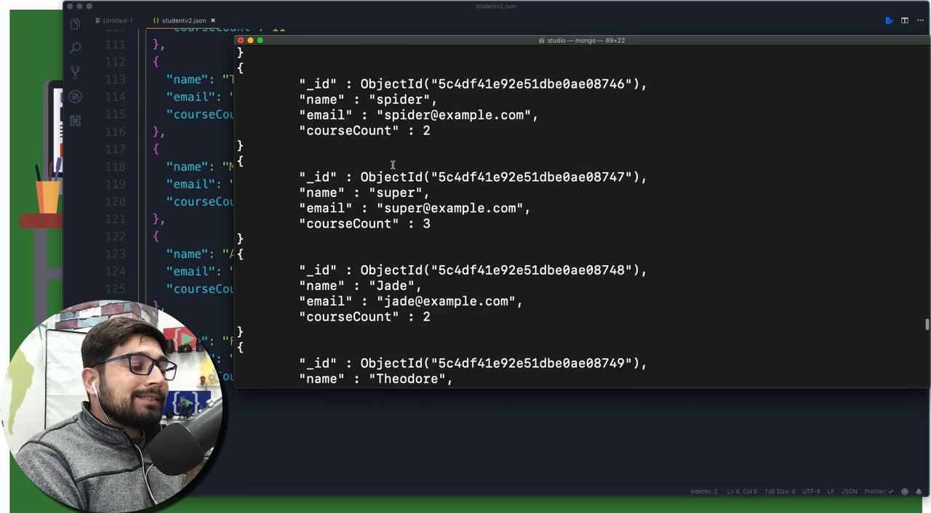
- Scroll through the printjson output down to the final student, Ford
{"action": "scroll", "scroll_direction": "down", "scroll_amount": 3}
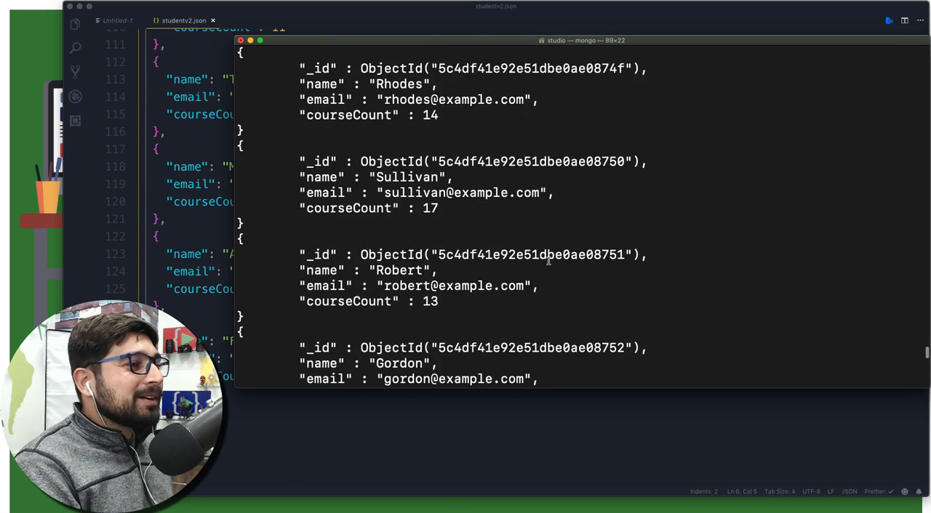
{"action": "scroll", "scroll_direction": "down", "scroll_amount": 3}
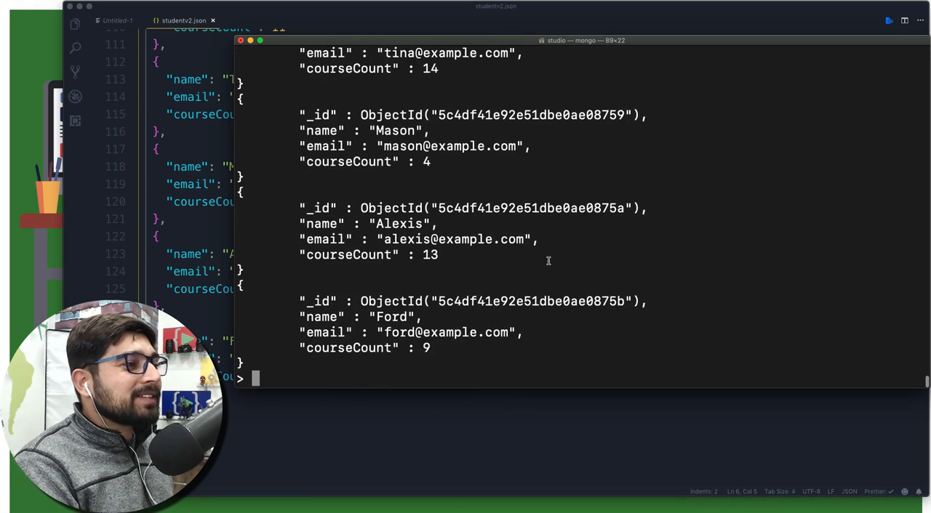